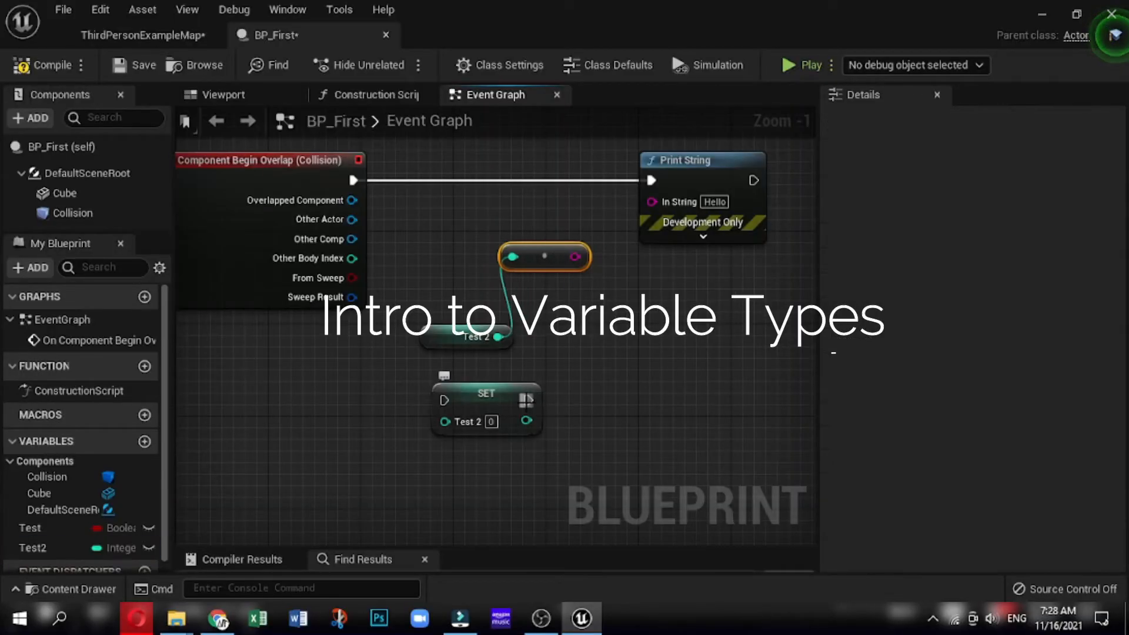
Step: Create a Blueprint Class in Content and name it BP_First
drag(530, 399, 652, 201)
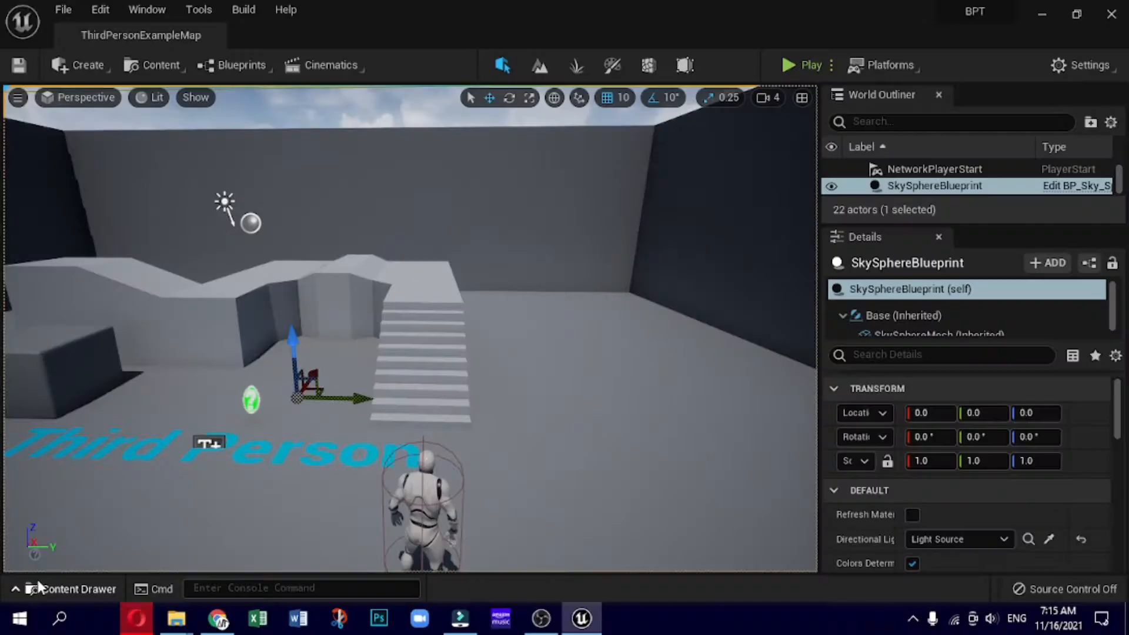
click(68, 588)
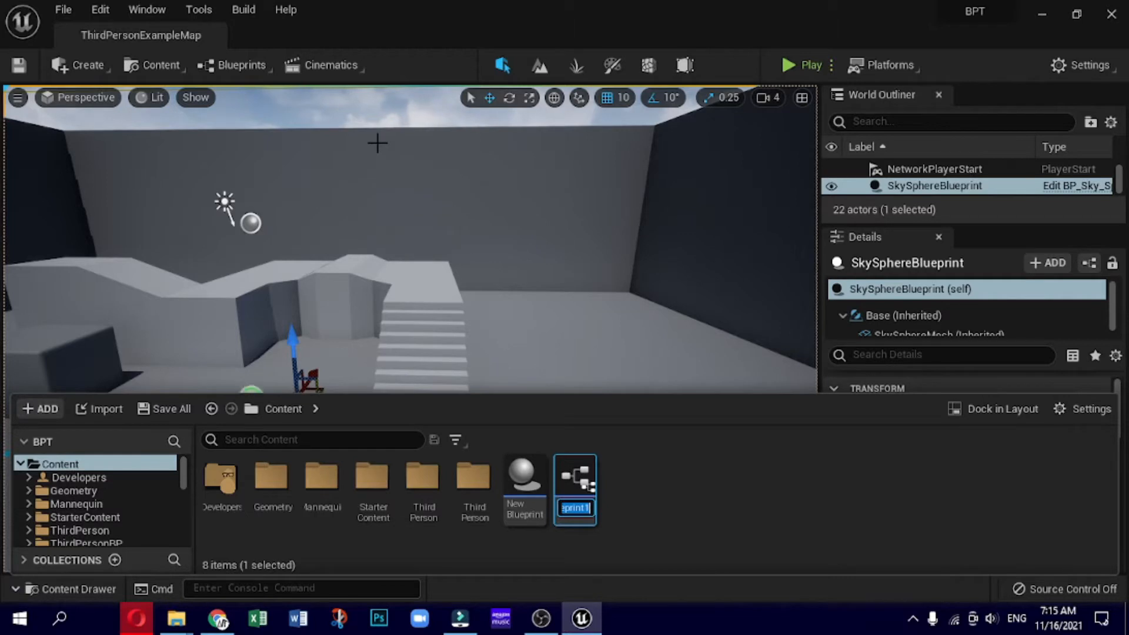
text(BP_)
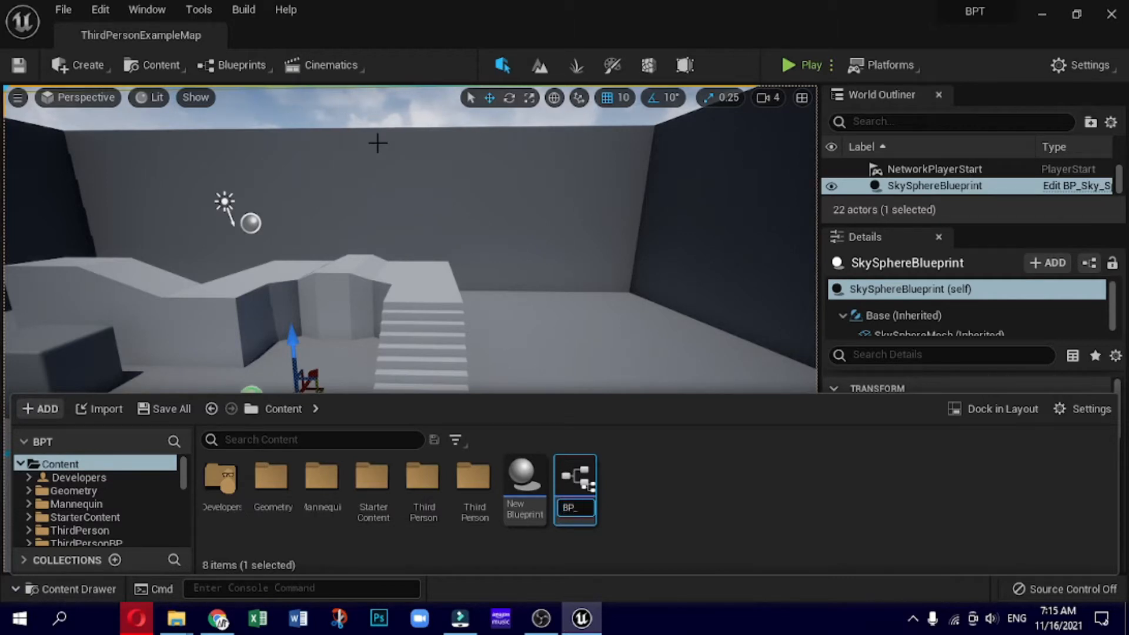
text(First)
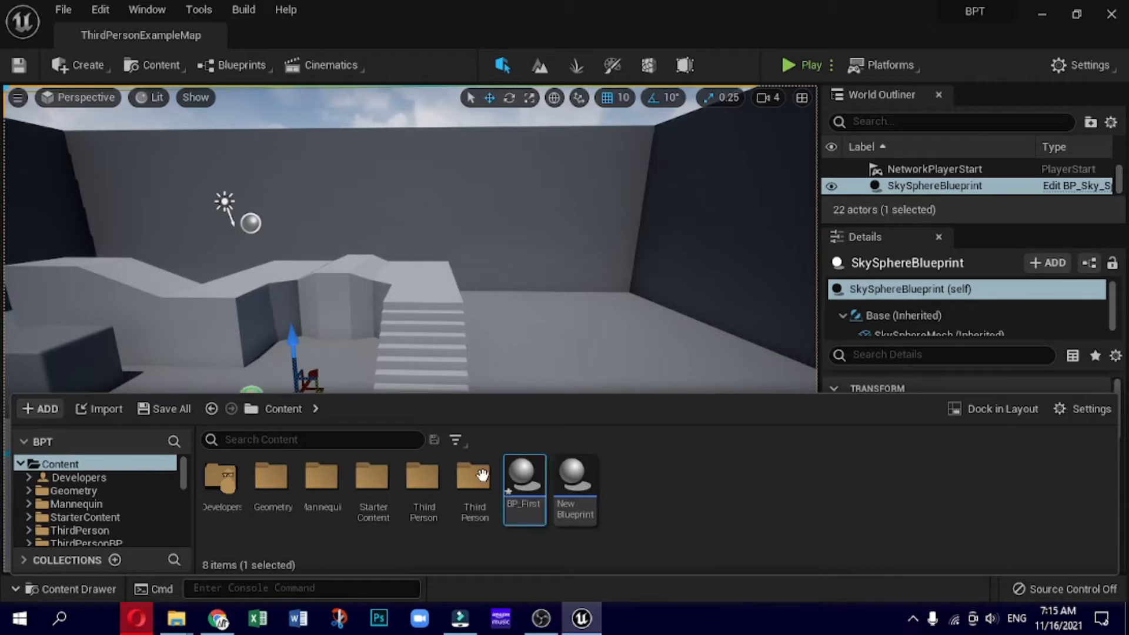
mouse_move(525, 475)
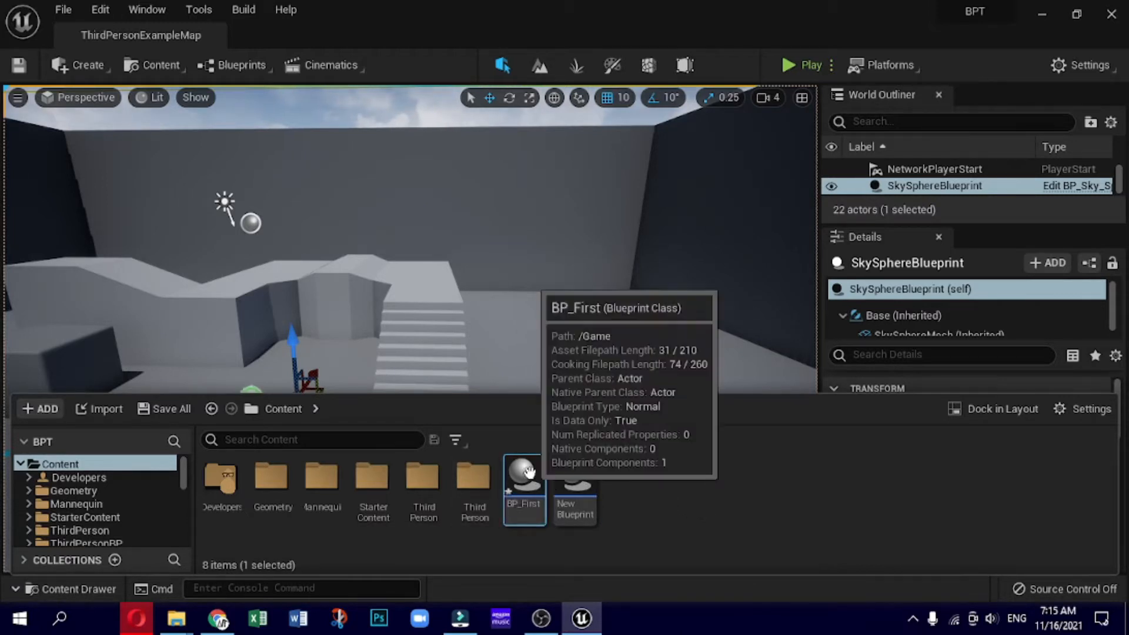
Step: Open BP_First in the Blueprint Editor
double_click(524, 478)
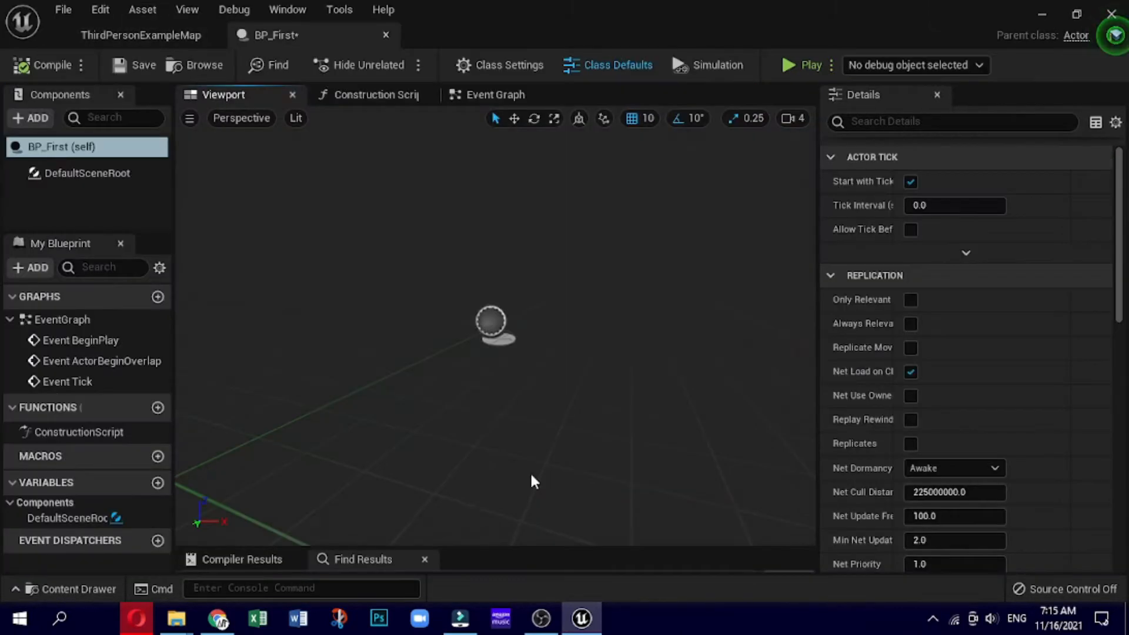
mouse_move(242, 187)
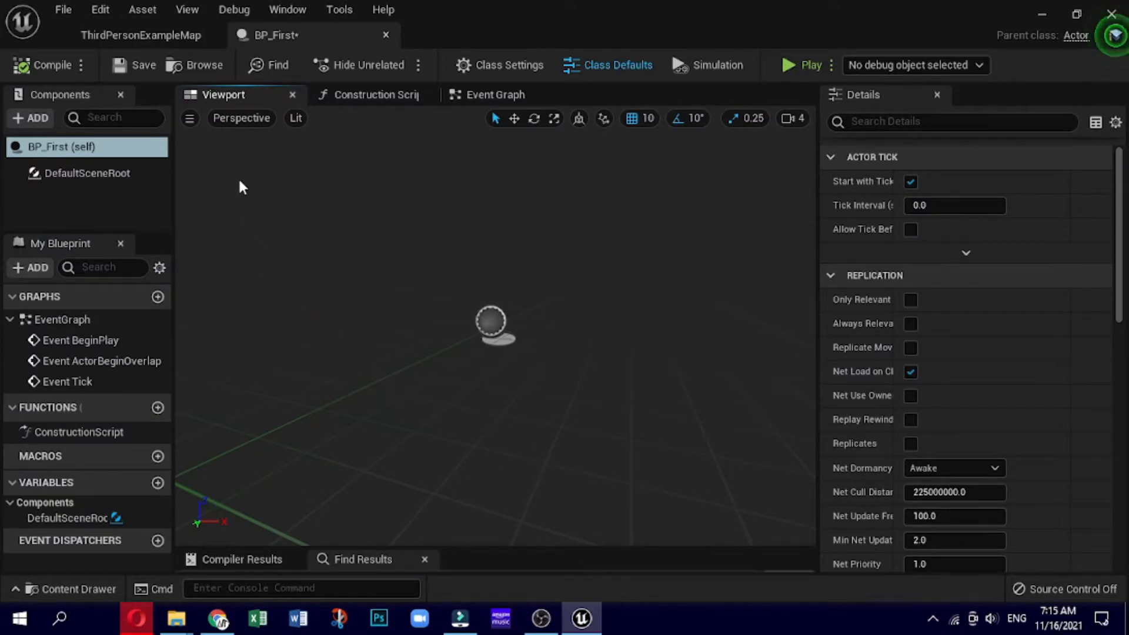
mouse_move(267, 180)
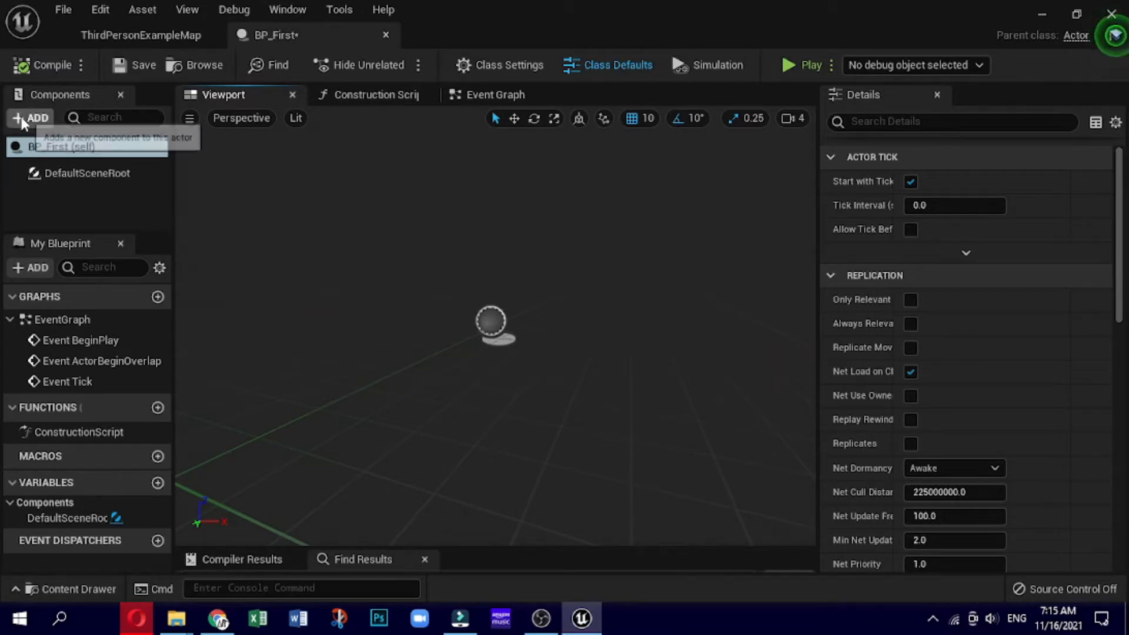
mouse_move(33, 118)
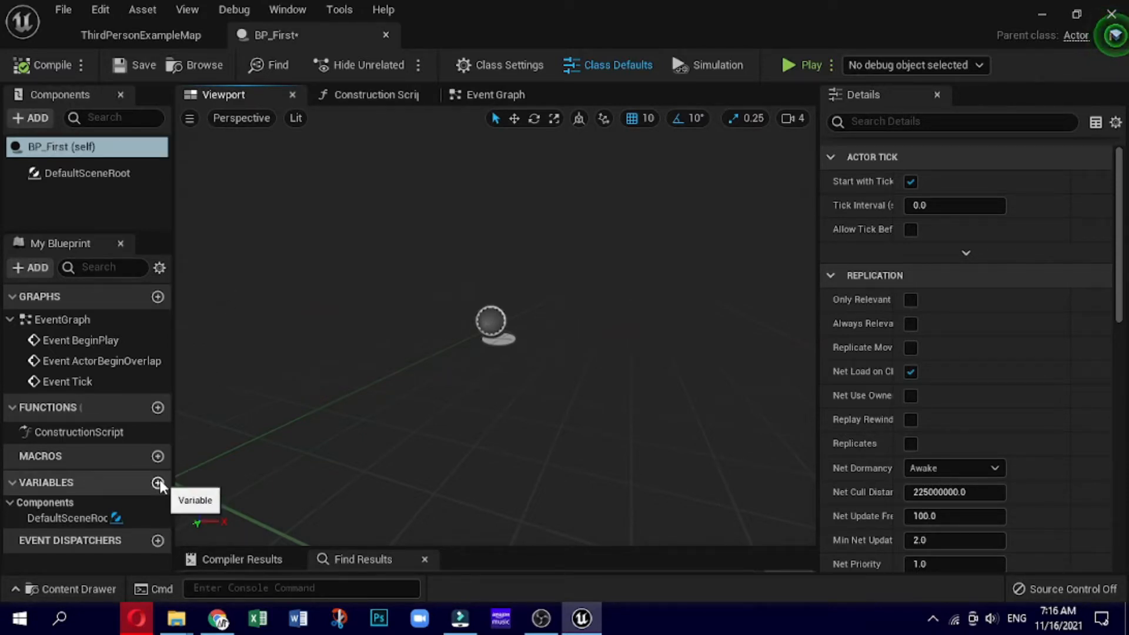
Step: Add a new variable named Test and bring up its type list
click(158, 483)
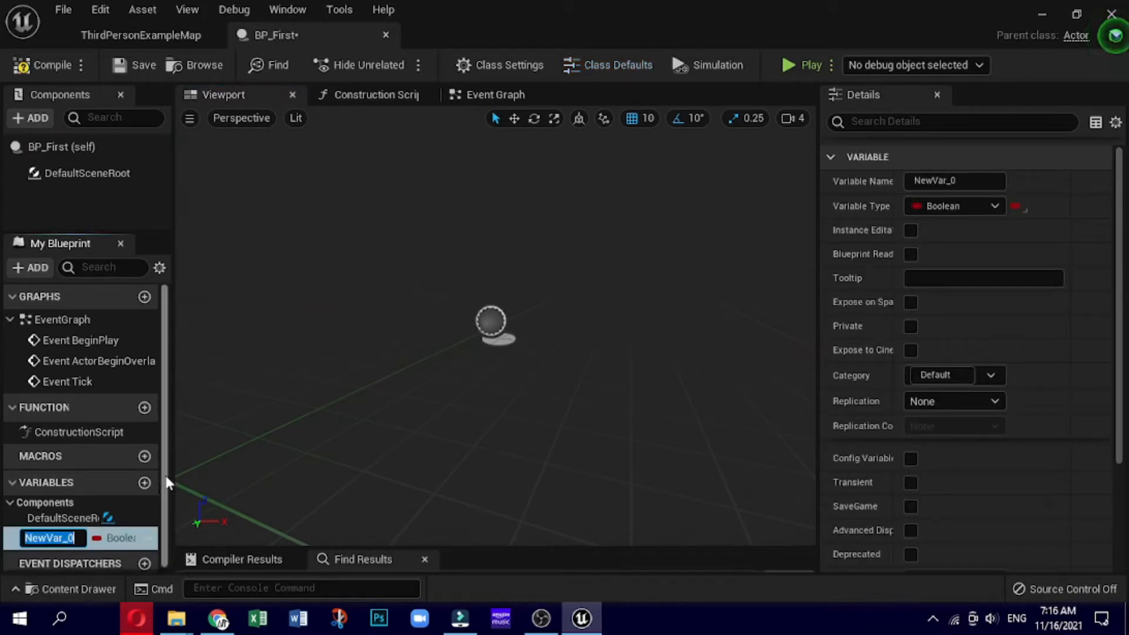
text(Test)
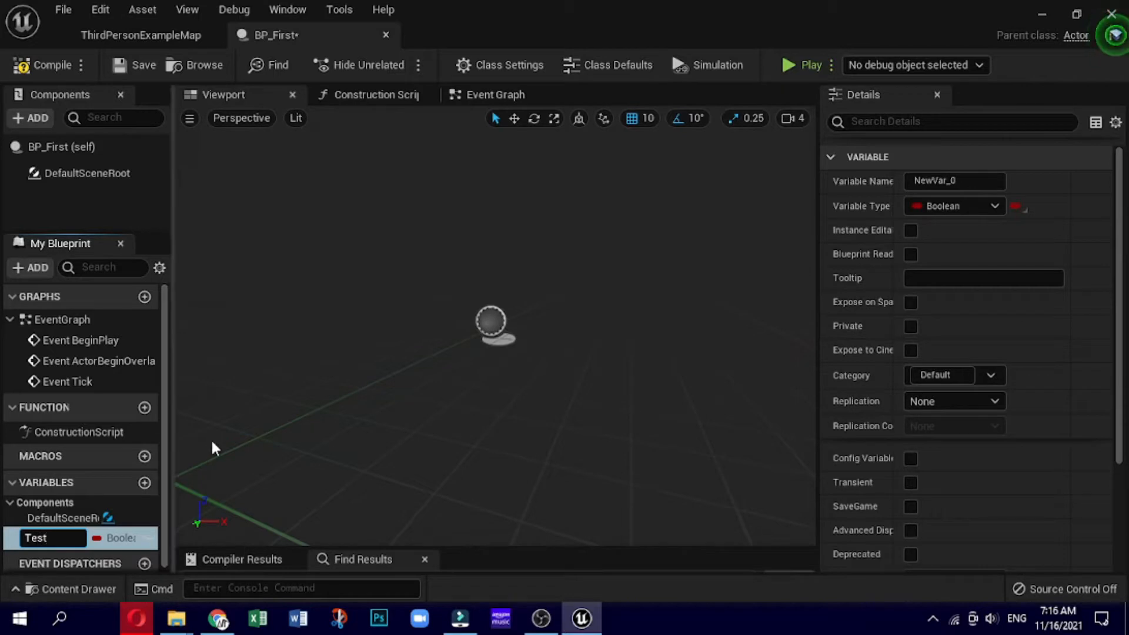
click(119, 538)
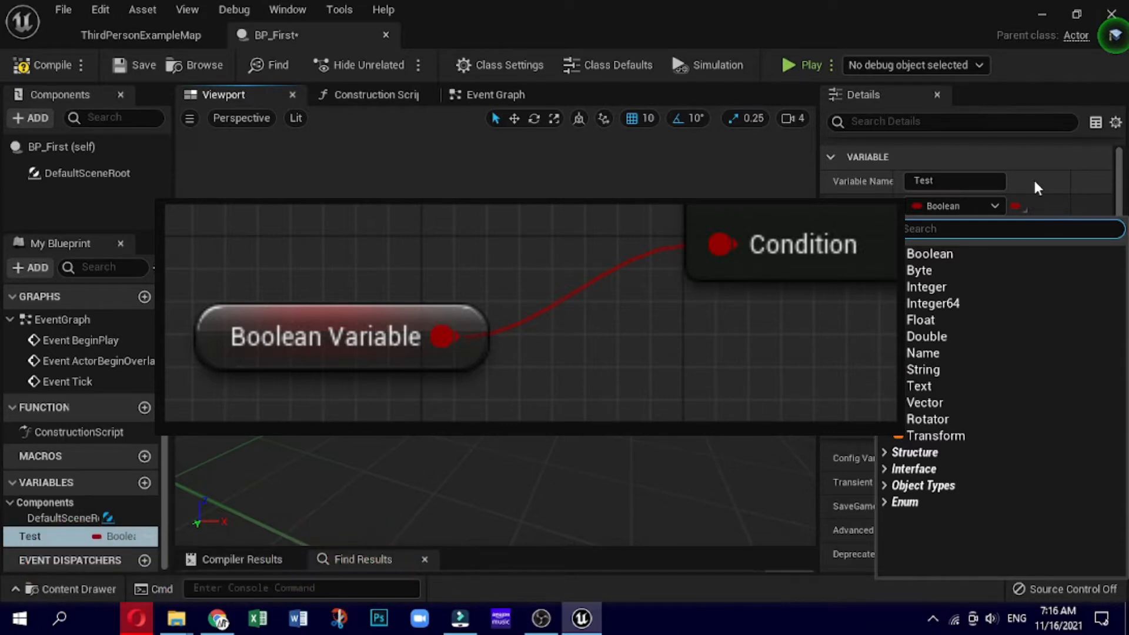
Step: Keep Test as Boolean by dismissing the type list
click(918, 271)
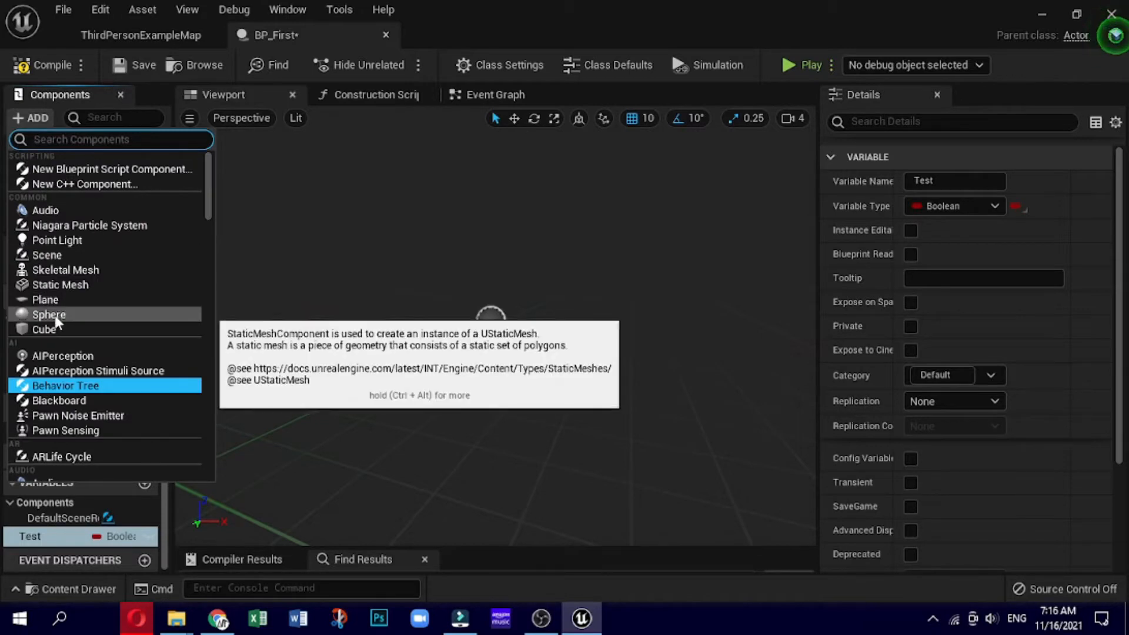
Step: Add a Cube and a Box Collision named Collision scaled to 2, 2, 2
click(43, 329)
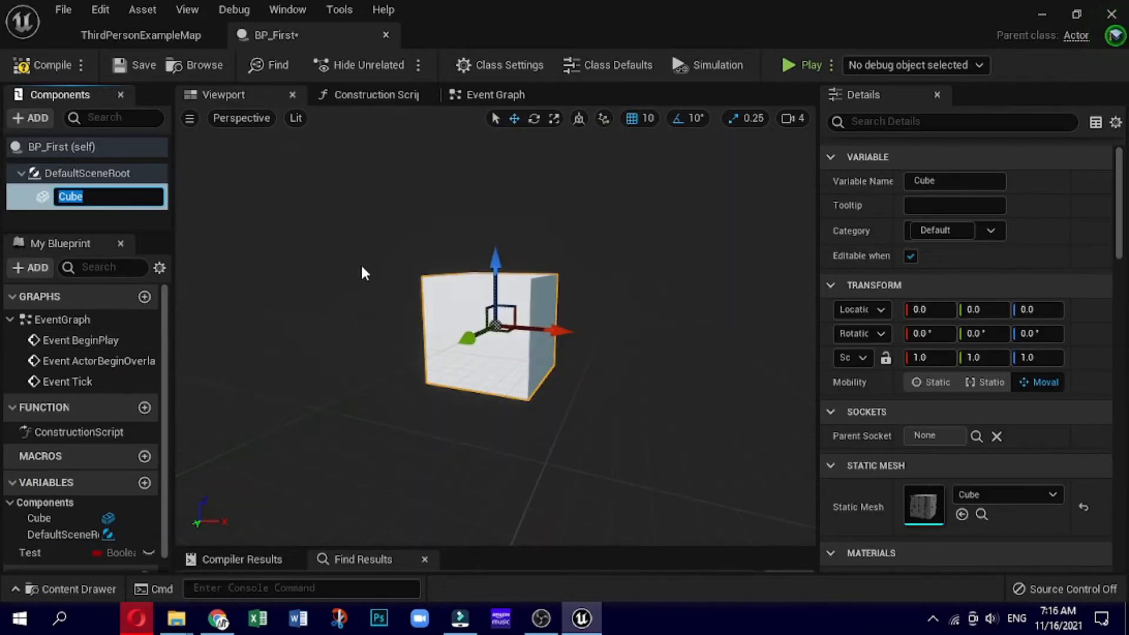
click(30, 118)
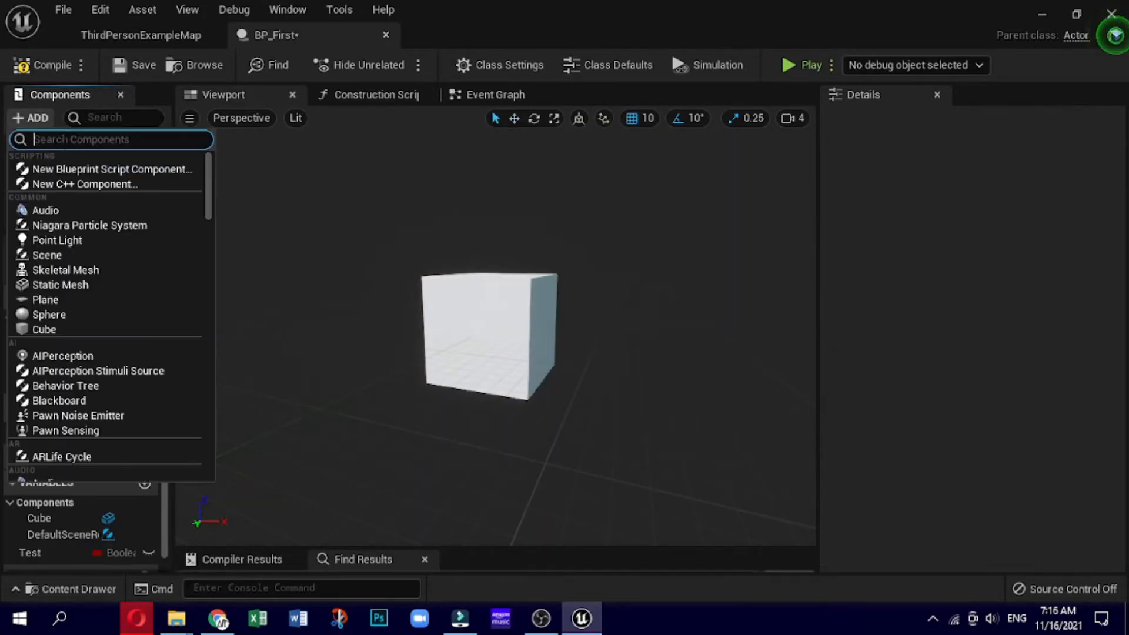
text(co)
text(2)
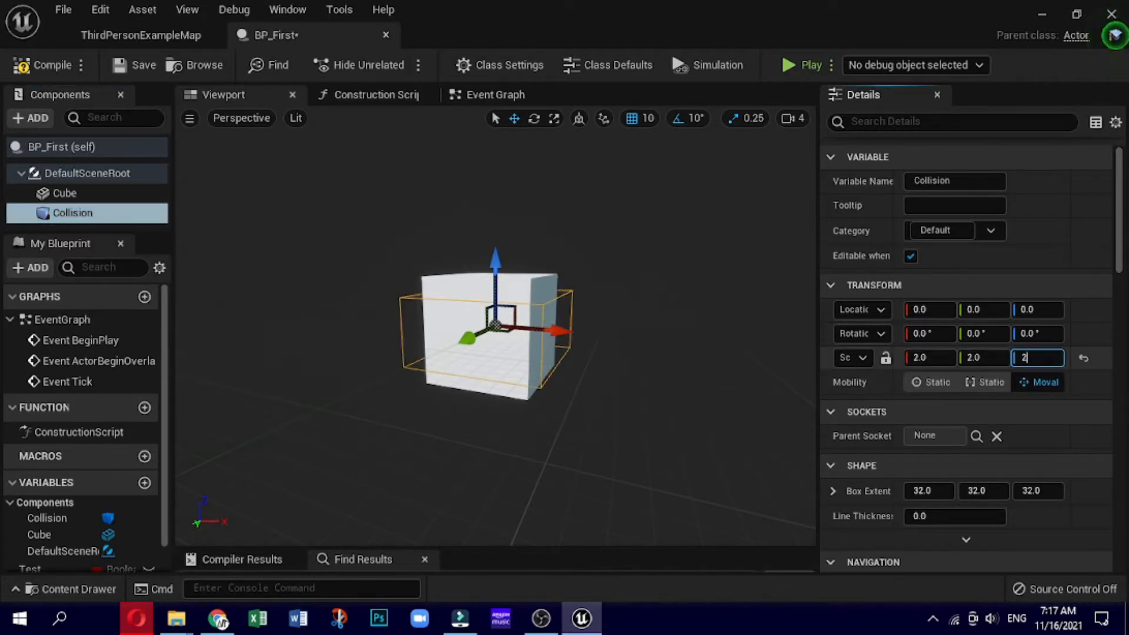
key(enter)
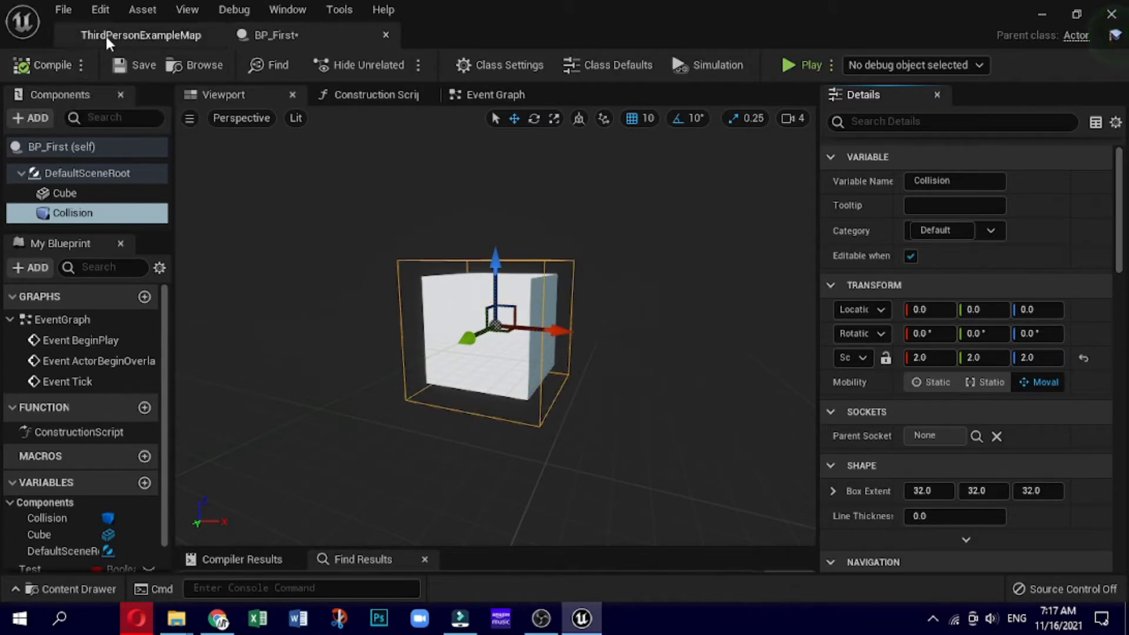
Step: Check BP_First's Event Graph and switch to the level map
click(141, 34)
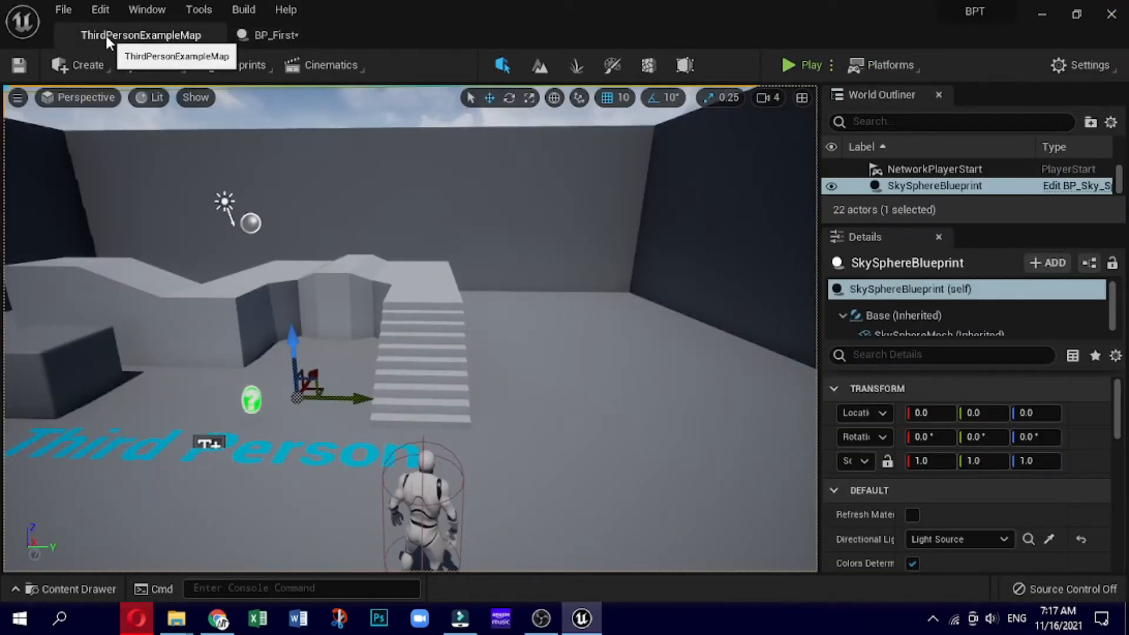
click(272, 34)
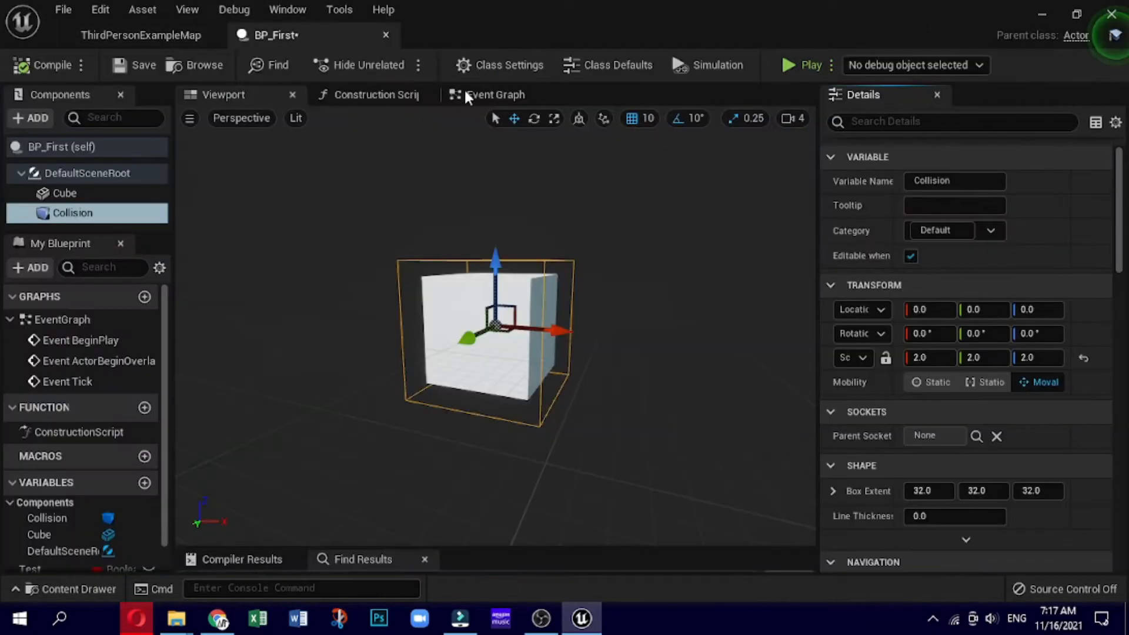
click(495, 94)
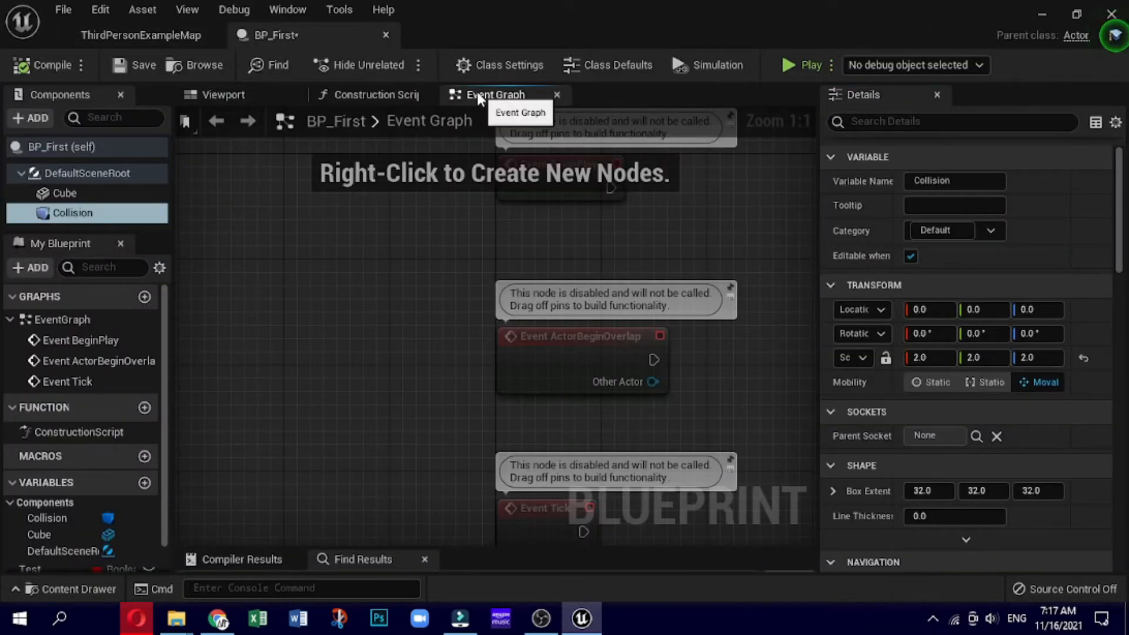
click(140, 34)
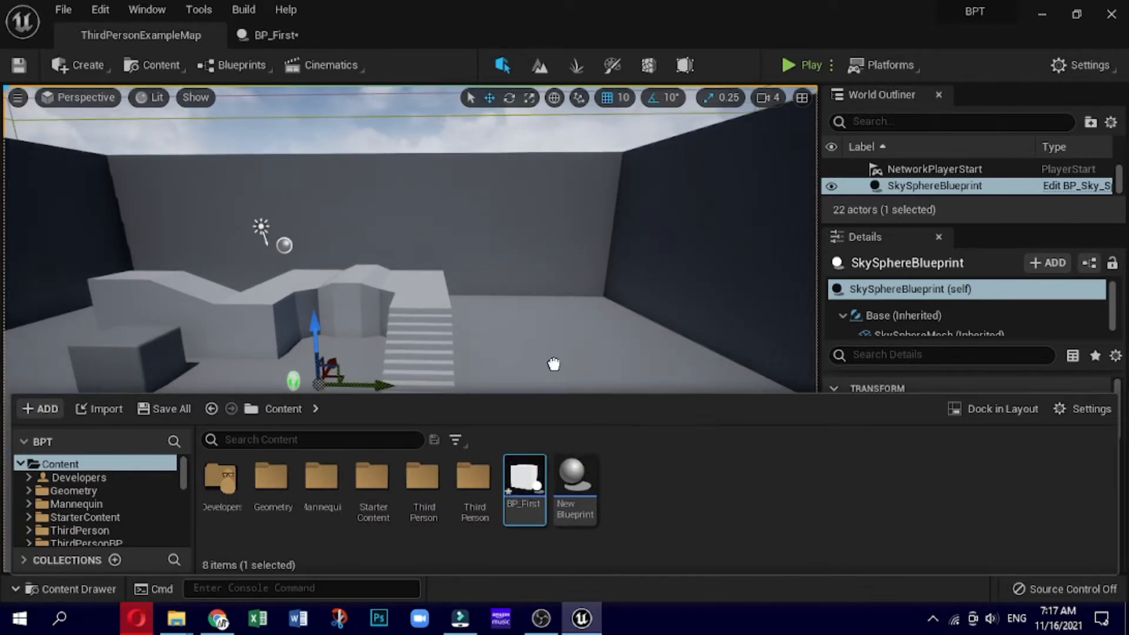
Step: Place a BP_First actor in the level, raise it off the floor, and reopen BP_First
drag(524, 475, 547, 367)
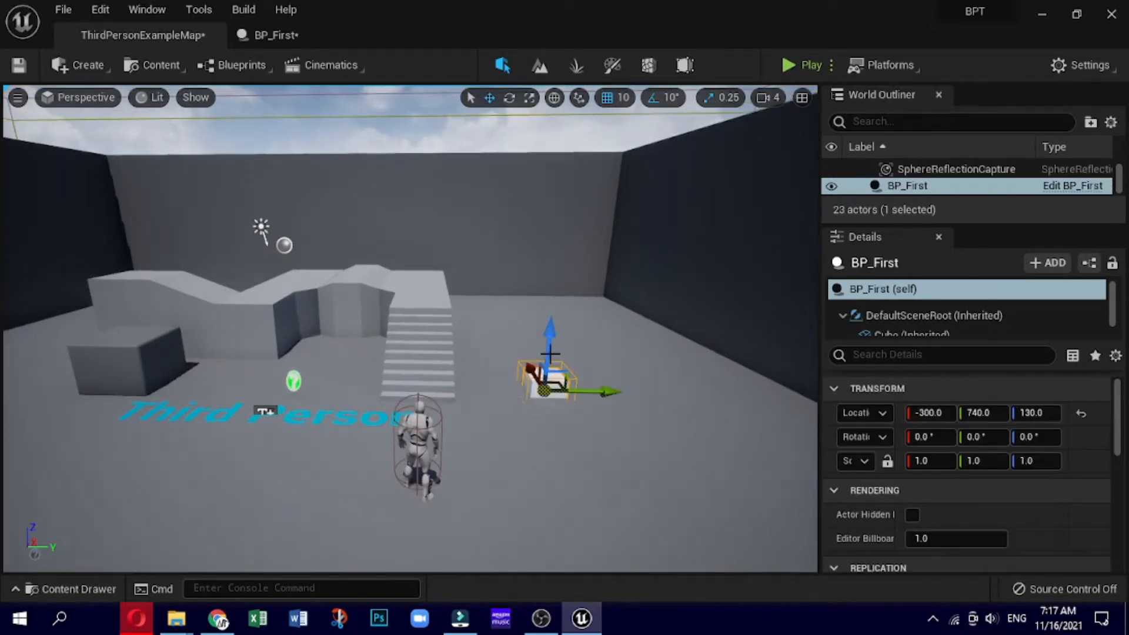
drag(550, 353, 549, 325)
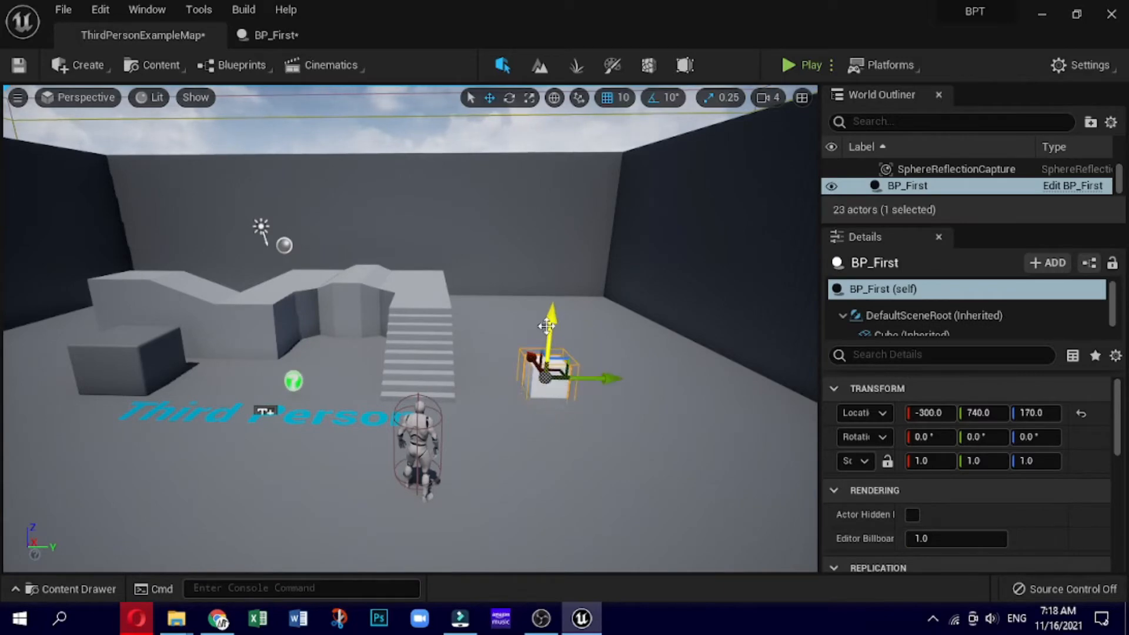
double_click(907, 185)
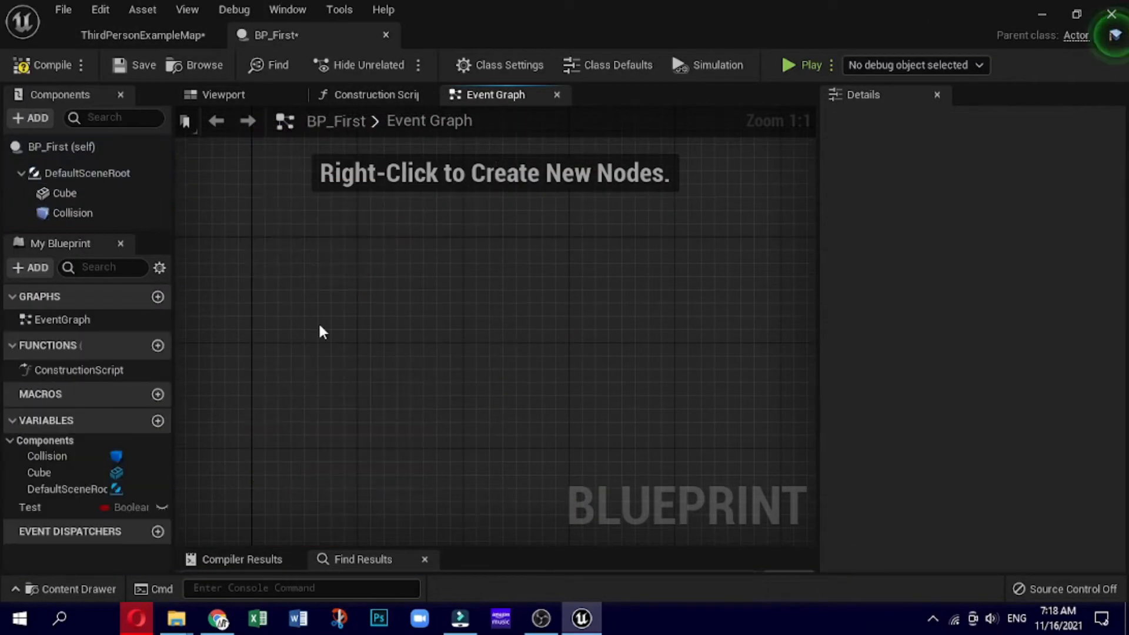
Step: Add an On Component Begin Overlap event for the Collision box
right_click(322, 332)
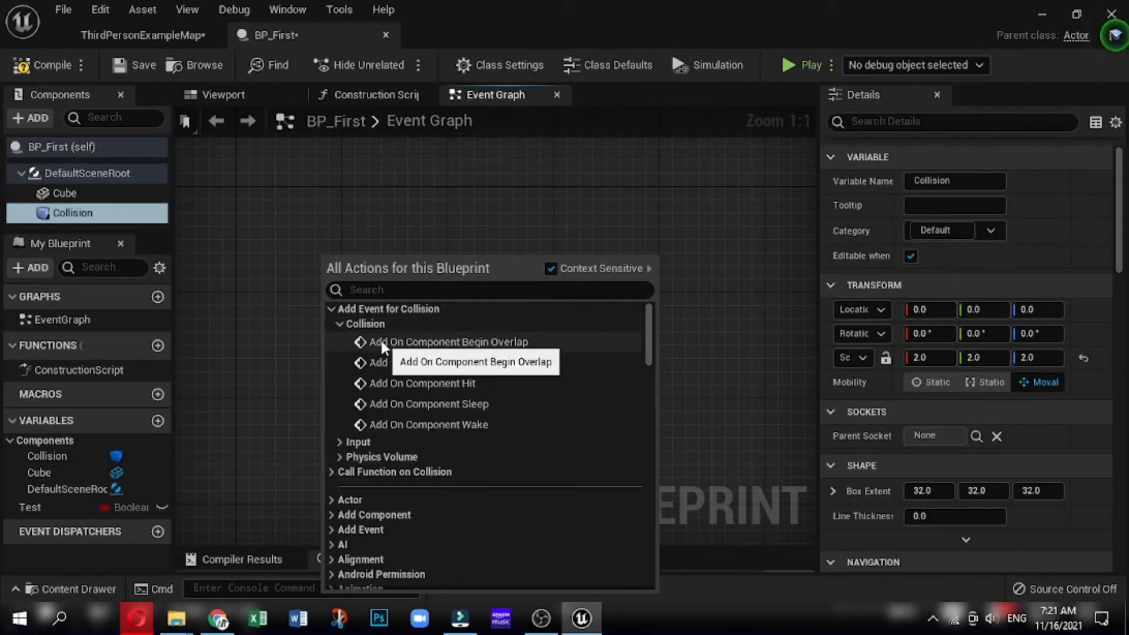
click(448, 342)
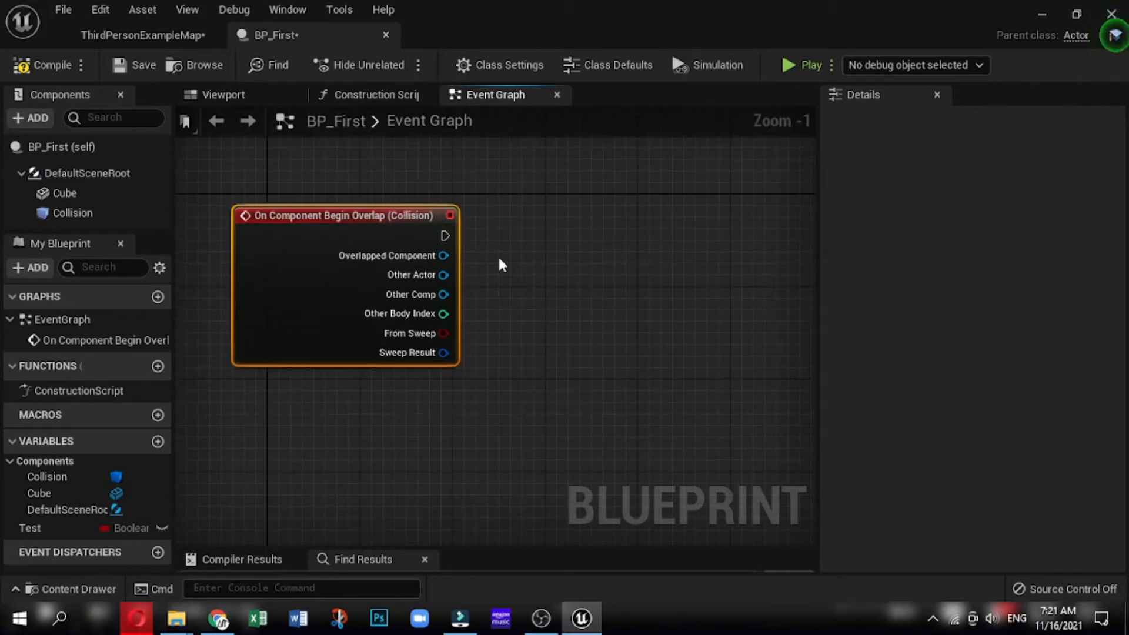
Step: Add Get Test and Set Test nodes from the Test variable
click(126, 528)
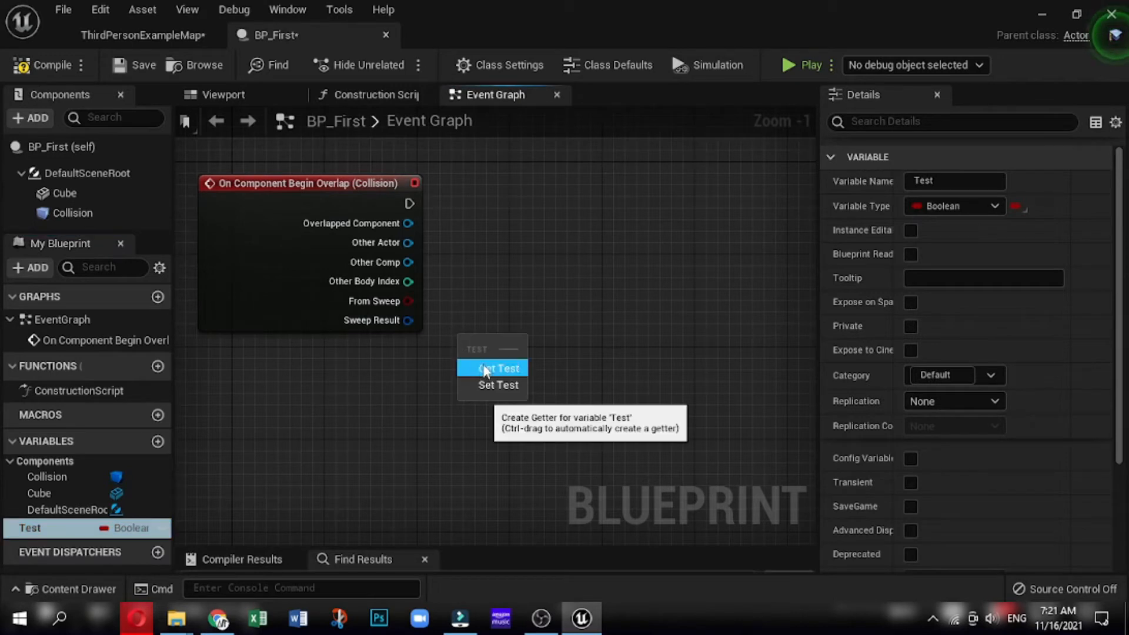
click(497, 368)
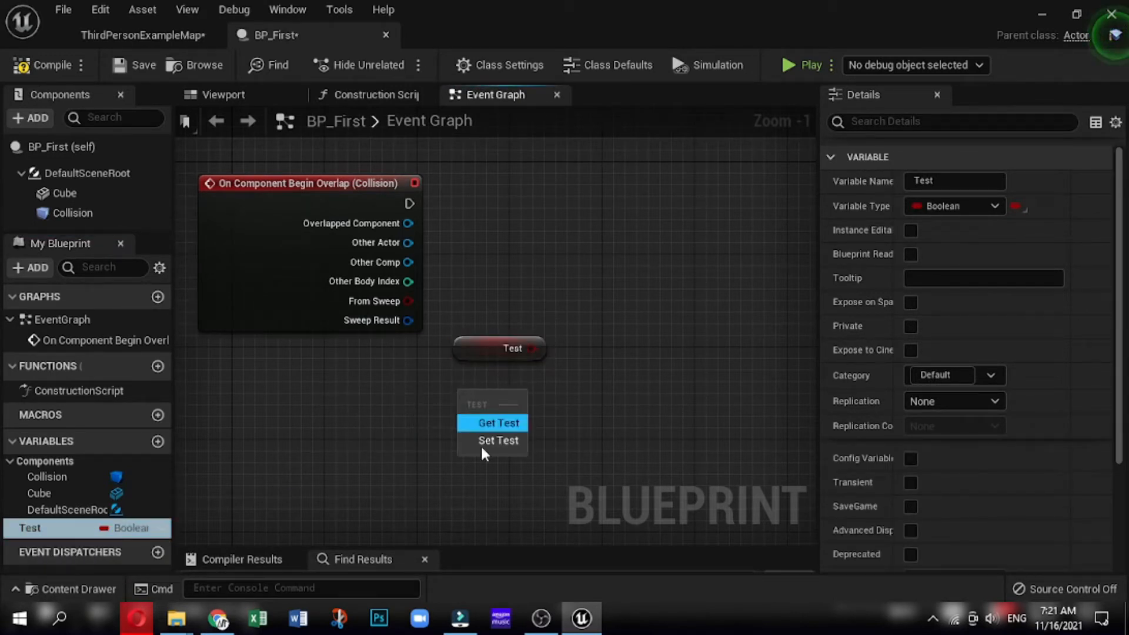
click(498, 440)
text(p)
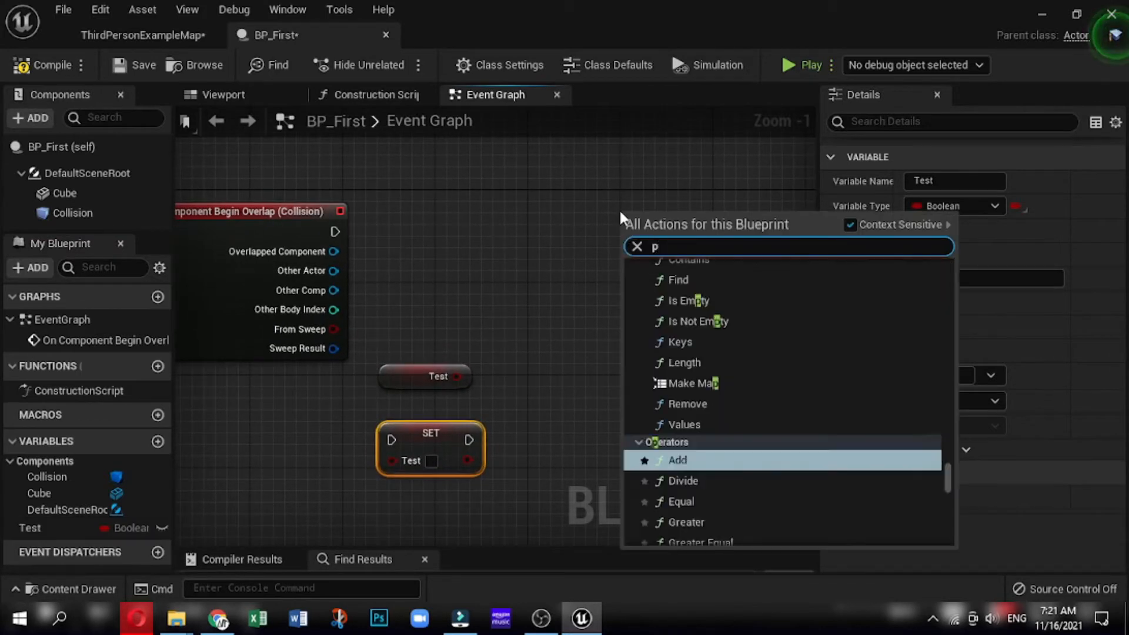
Step: Add a Print String node fired by the overlap event, printing Test
text(rint)
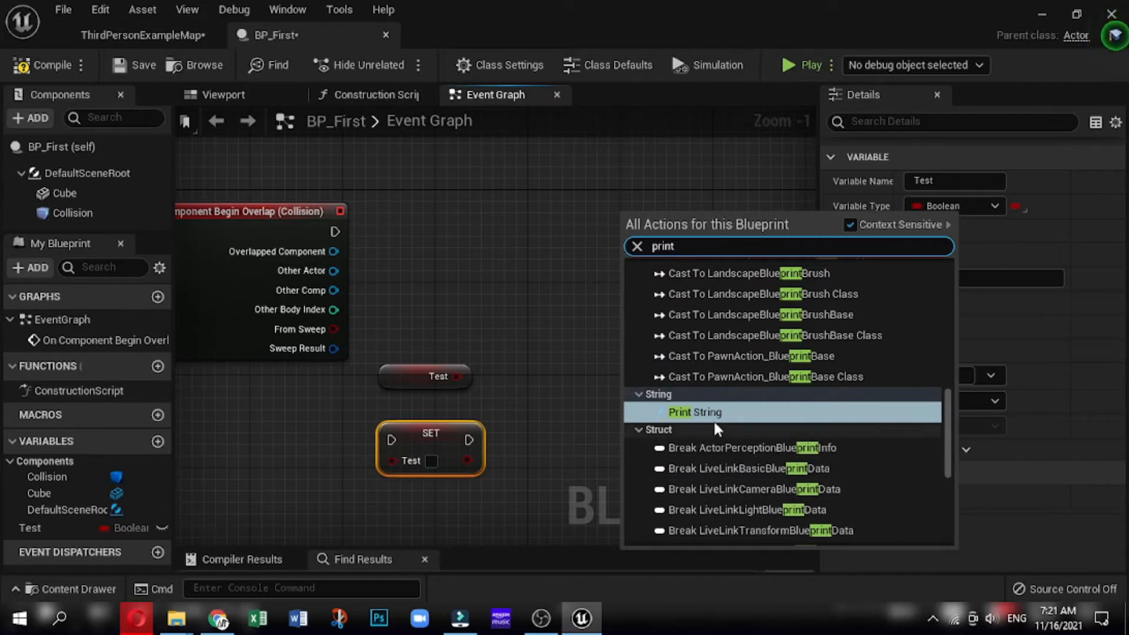
click(695, 412)
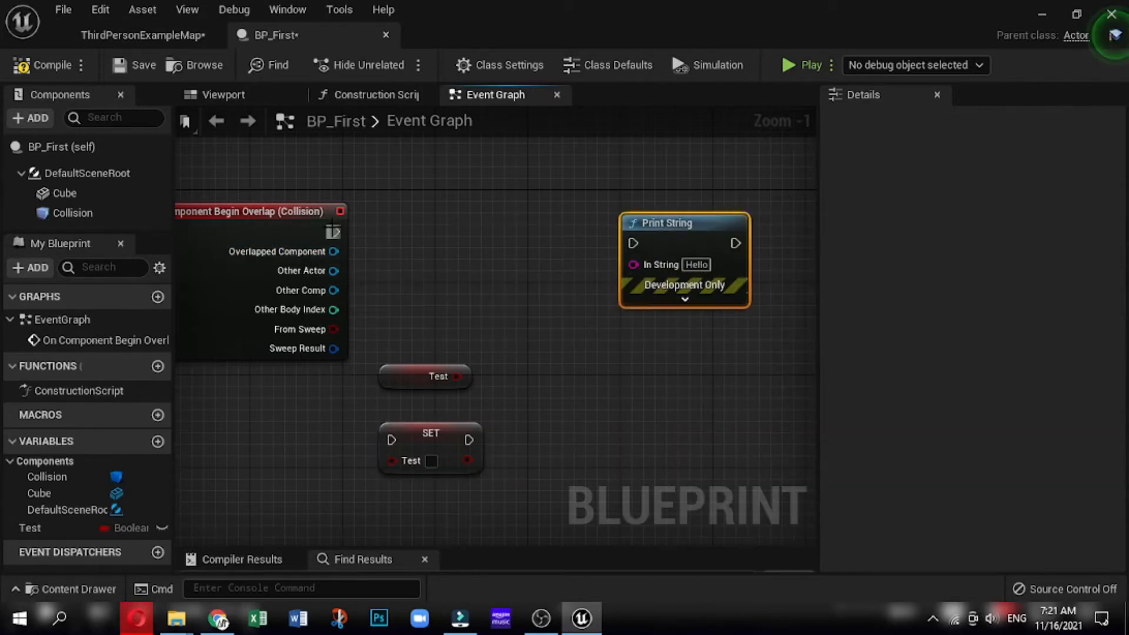
drag(335, 231, 633, 242)
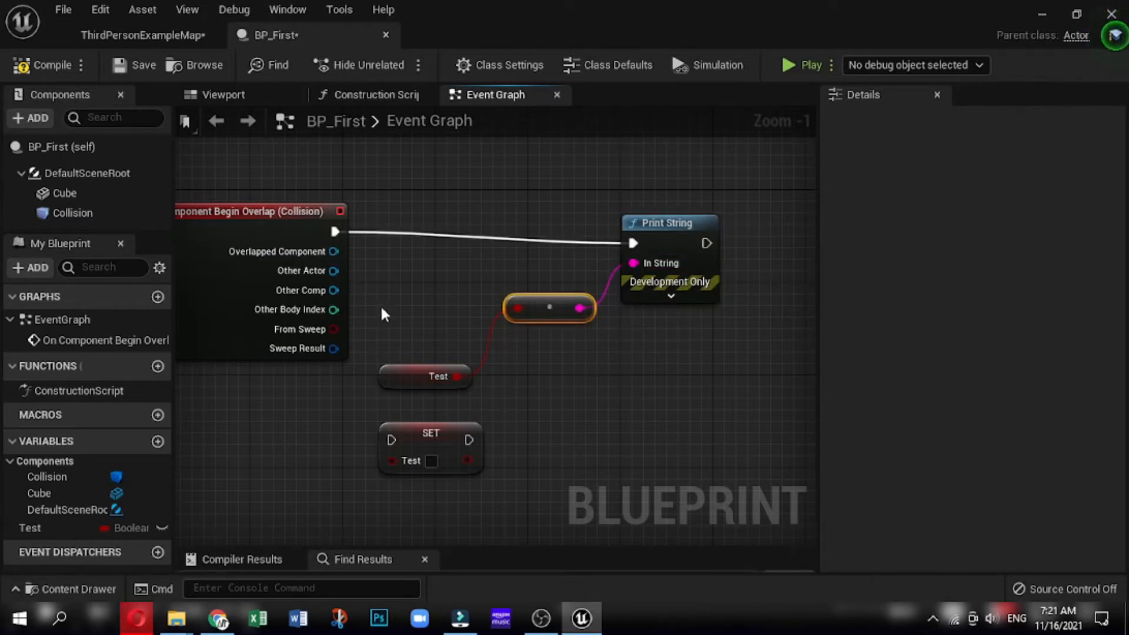
mouse_move(43, 66)
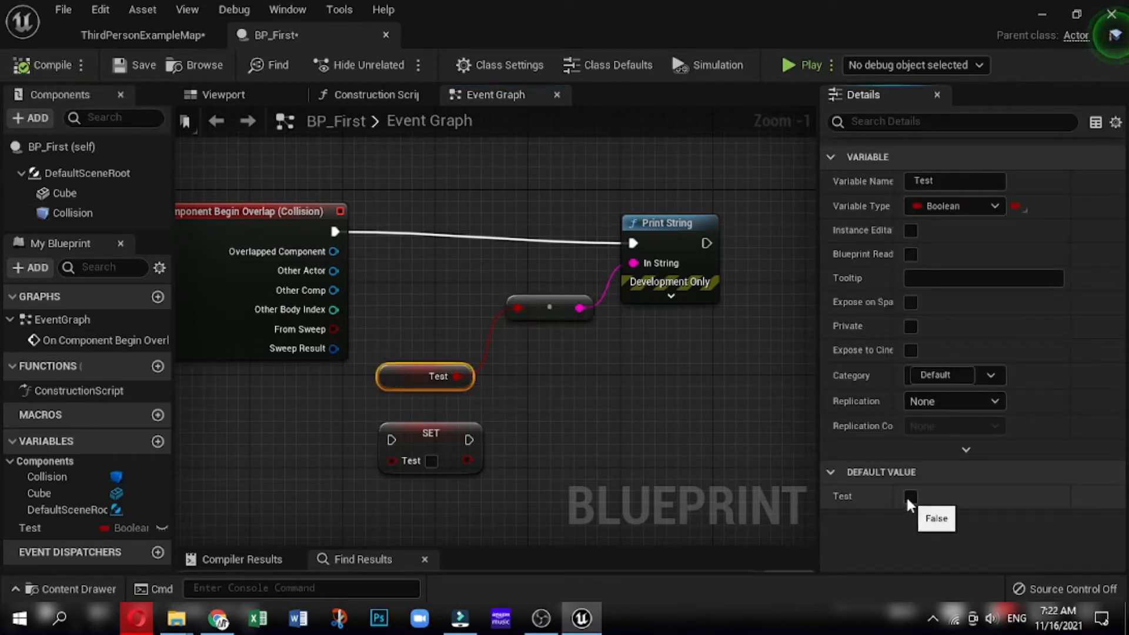
Step: Default Test to true, compile, and play-test the level
click(911, 496)
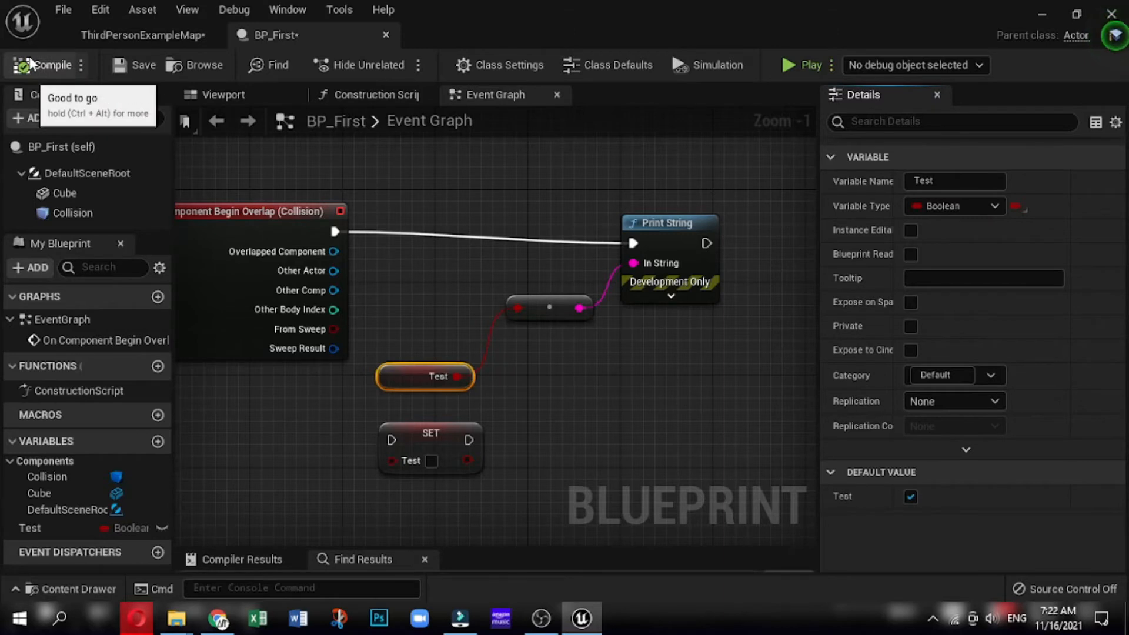
click(801, 65)
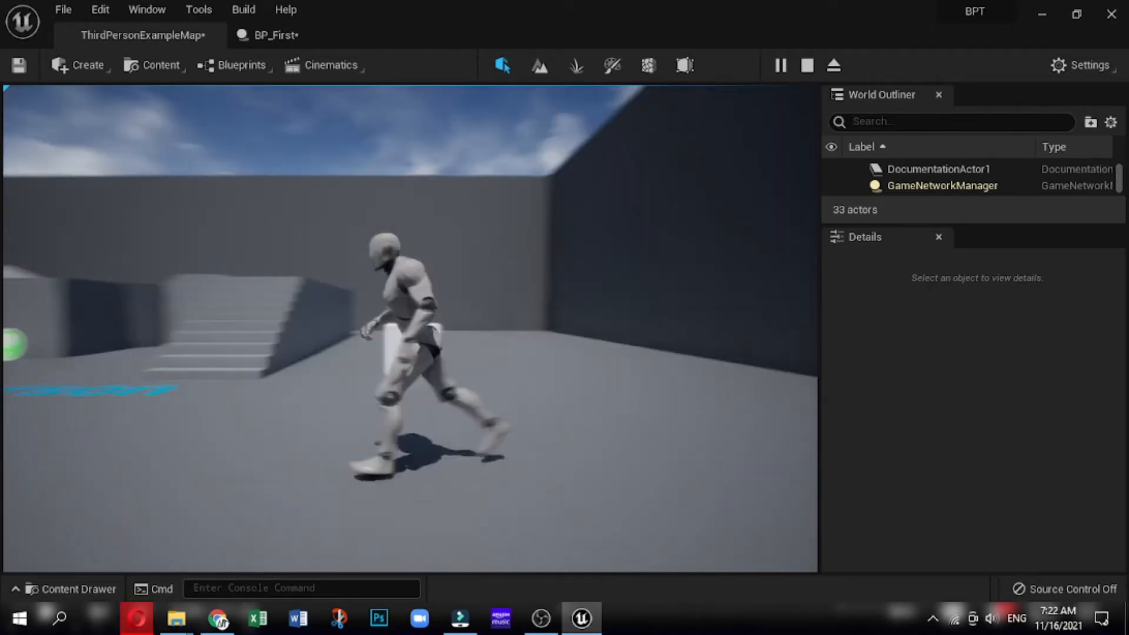
click(276, 34)
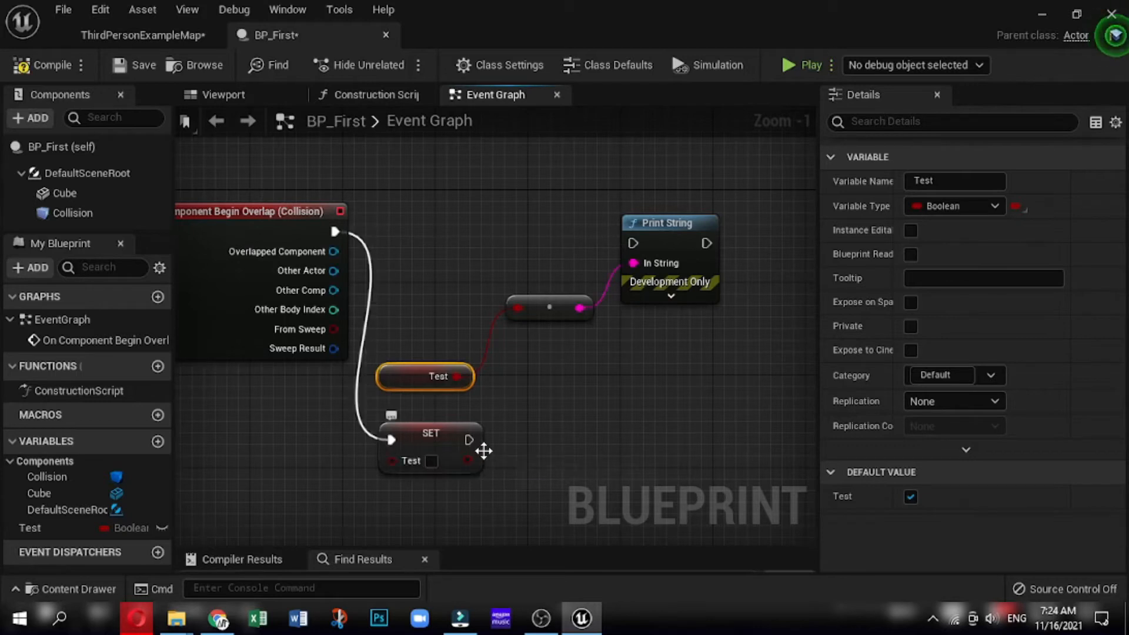
Step: Route overlap through Set Test (true) into Print String and play-test it
drag(471, 439, 633, 243)
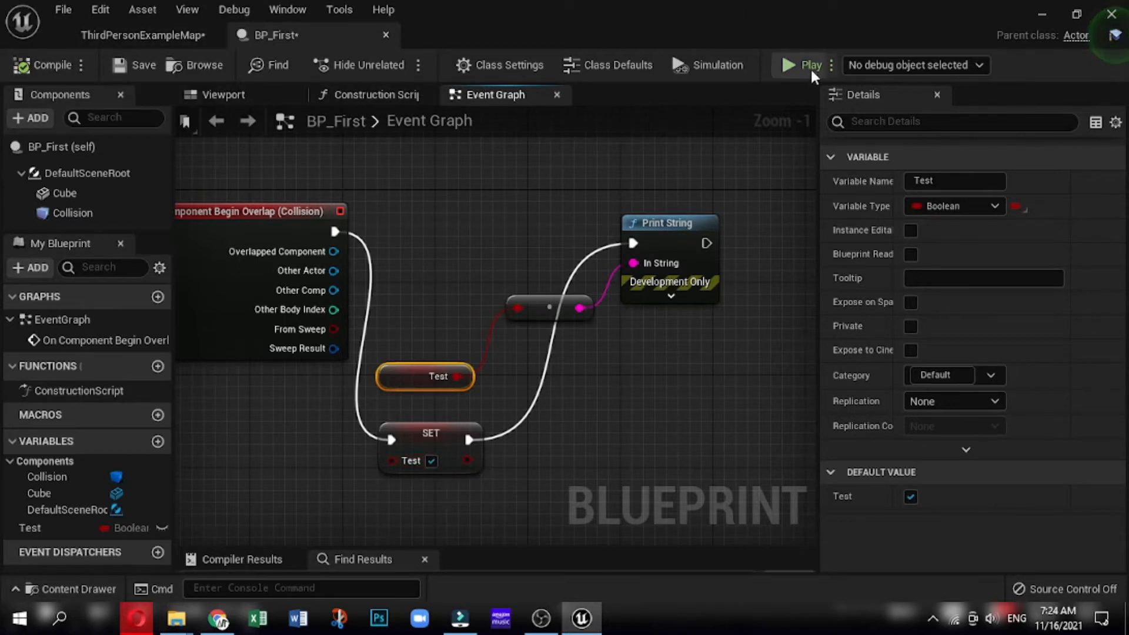
click(810, 65)
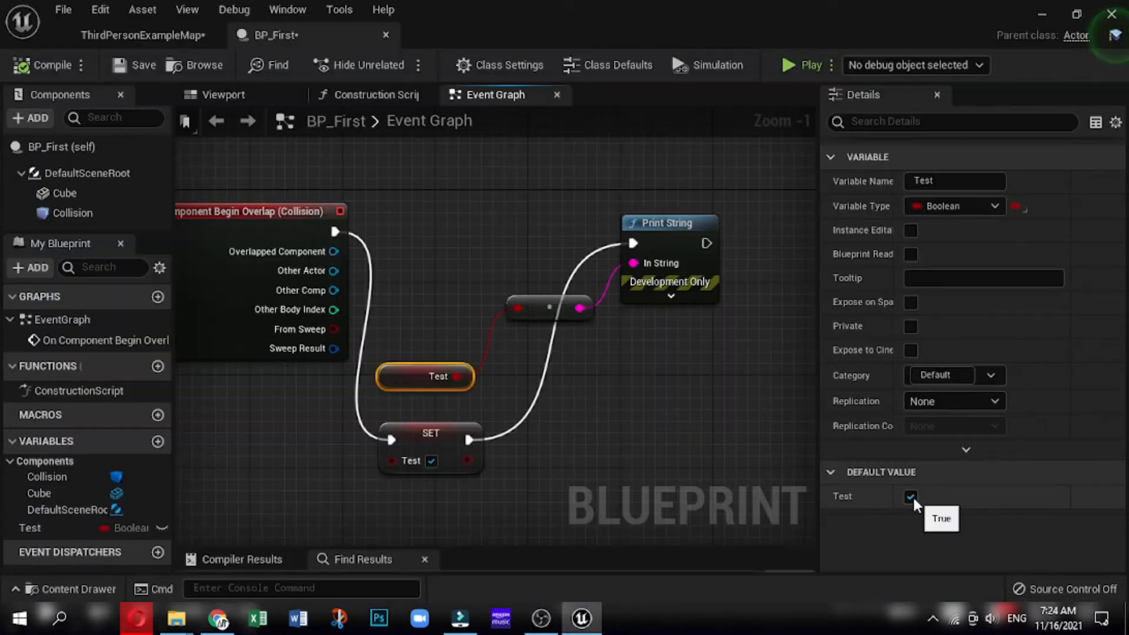
Step: Default Test to false, then play the level map to test the overlap
click(910, 496)
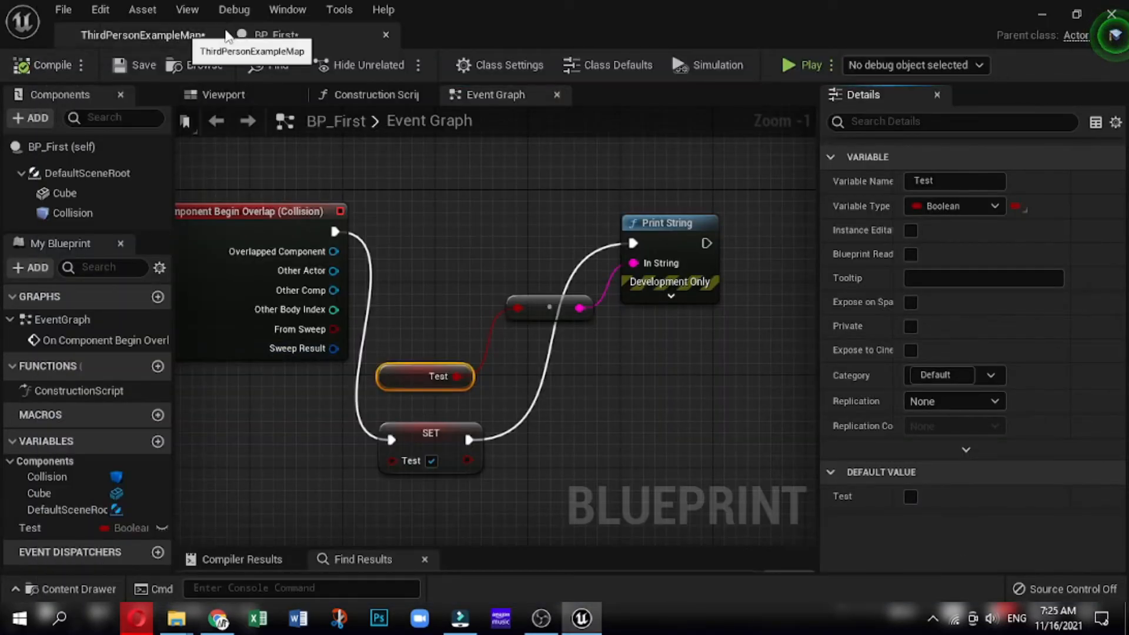
click(806, 65)
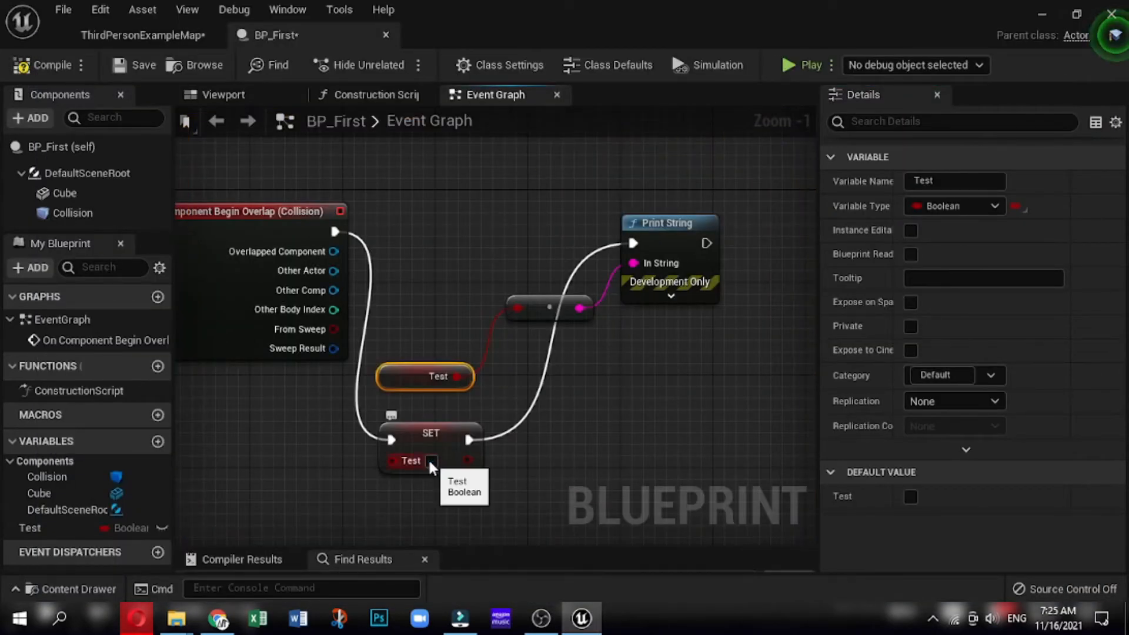
mouse_move(803, 66)
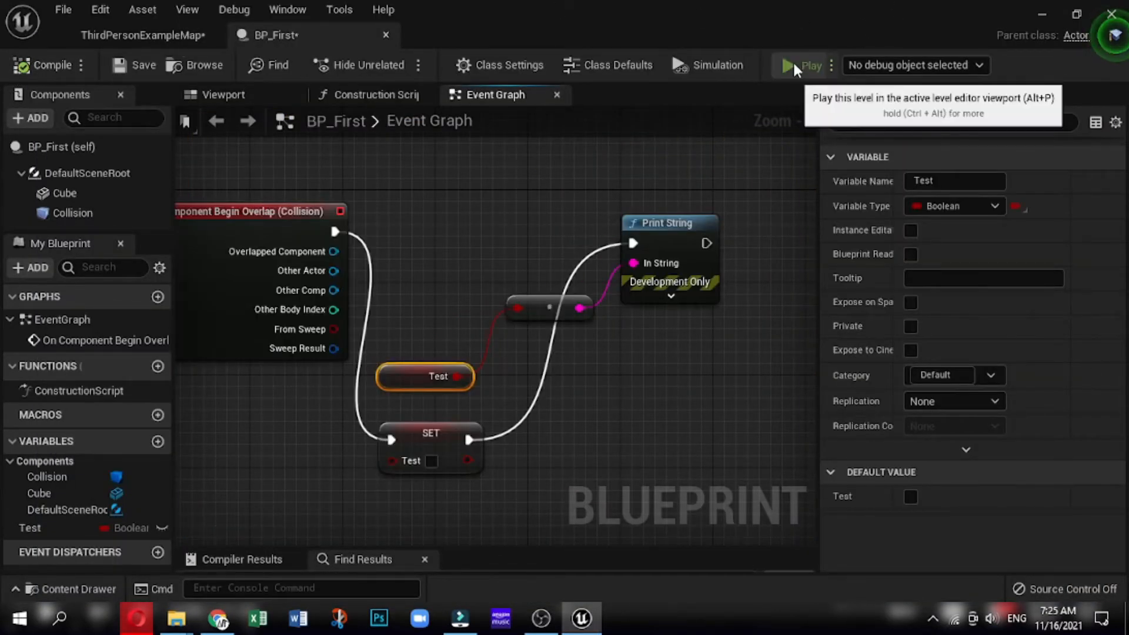
click(801, 66)
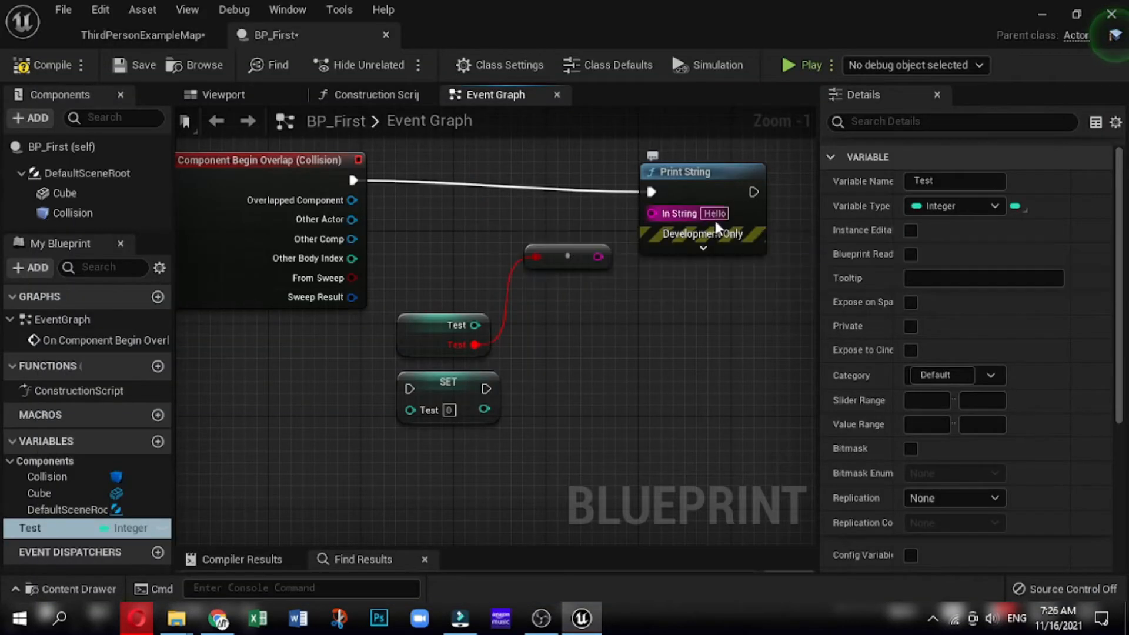
mouse_move(714, 213)
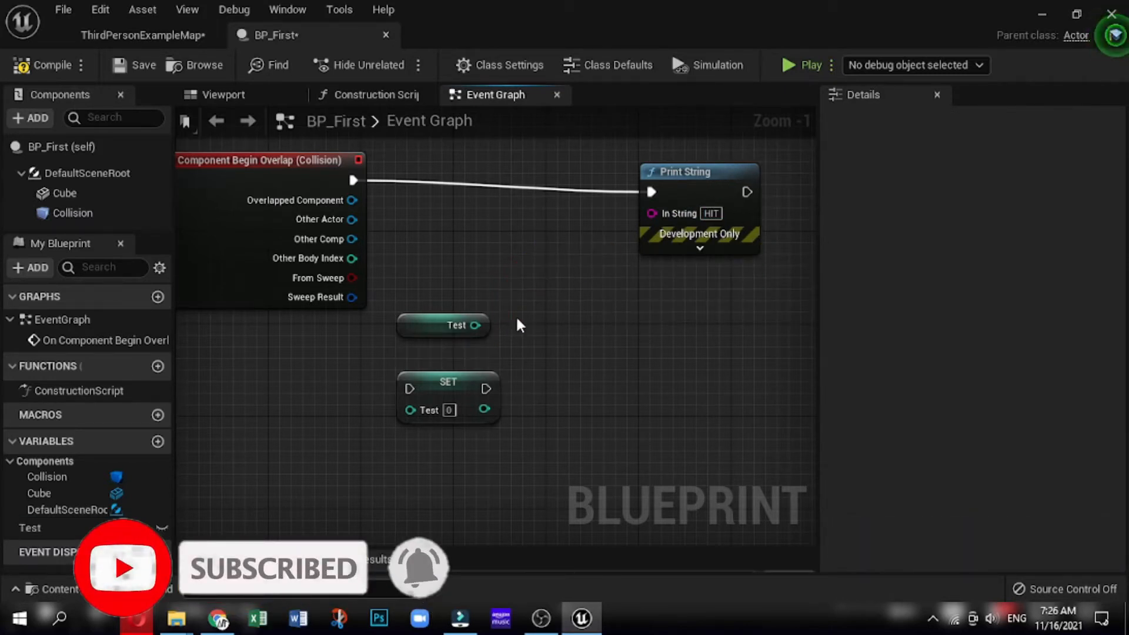
mouse_move(47, 69)
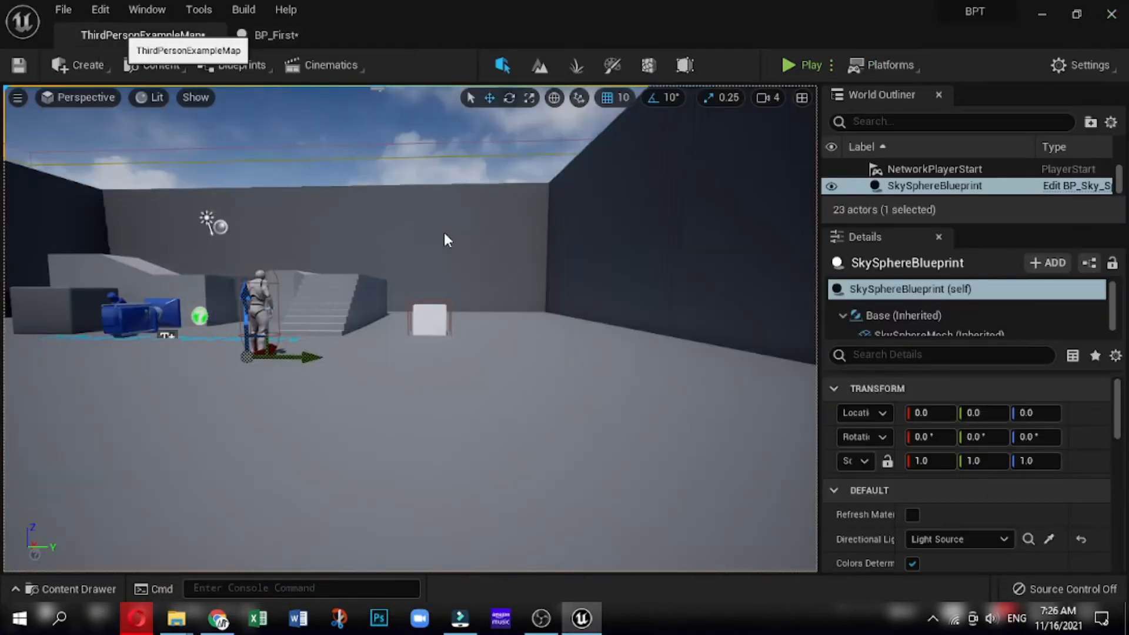
Step: Play the level to see the HIT message, then stop and return to the blueprint
click(790, 64)
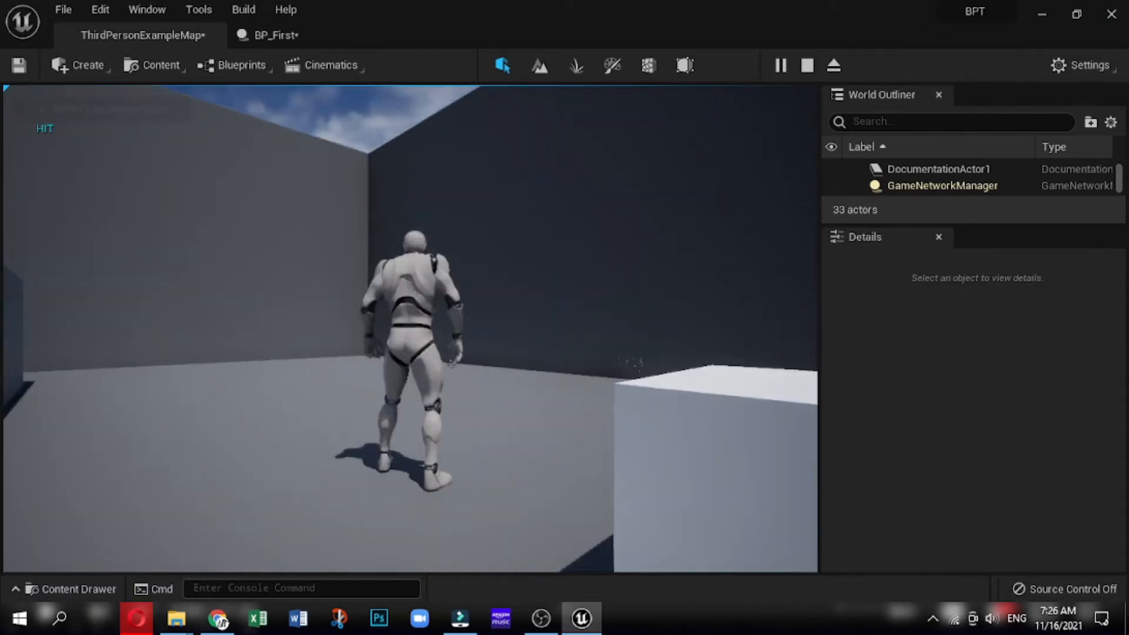
click(274, 36)
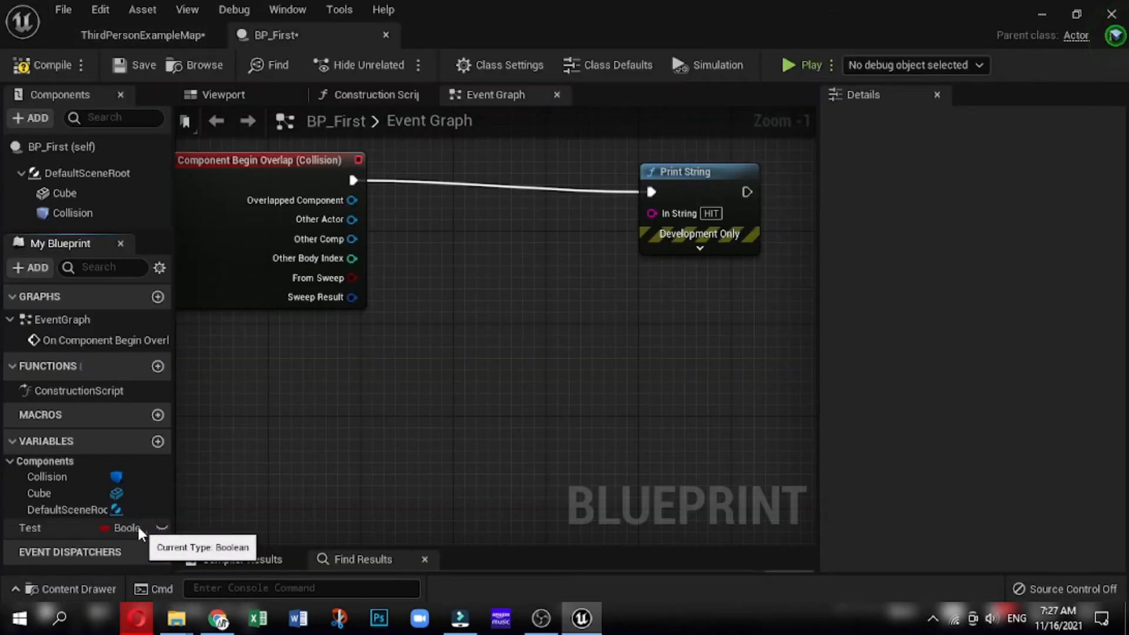
Step: Add a new Integer variable Test2 and place a Set Test2 node in the graph
click(158, 441)
text(Test2)
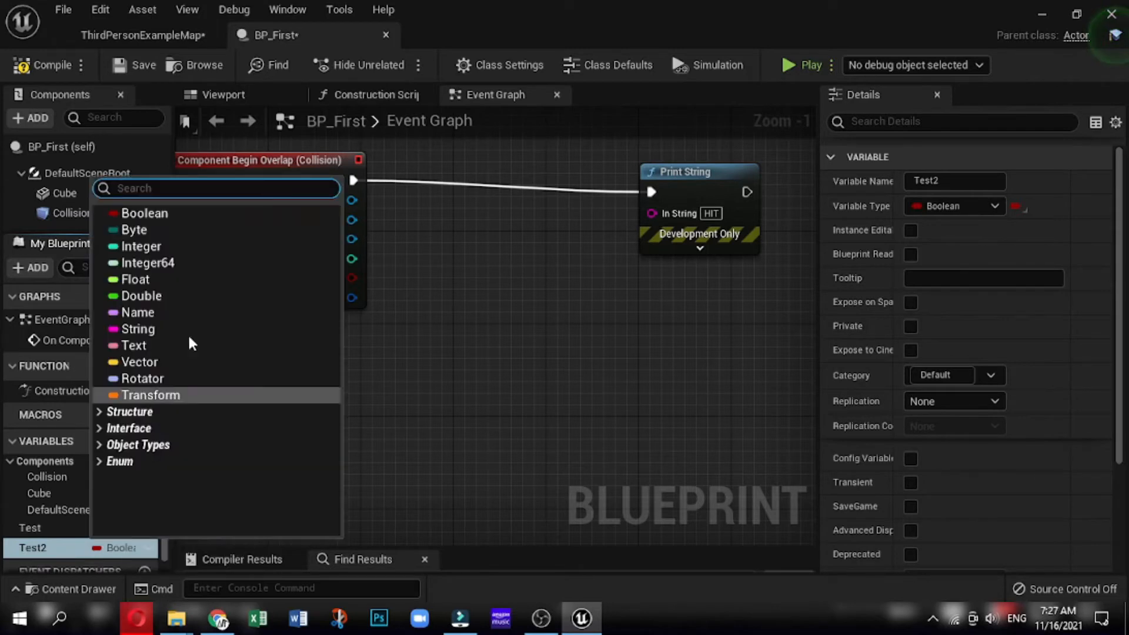
click(143, 246)
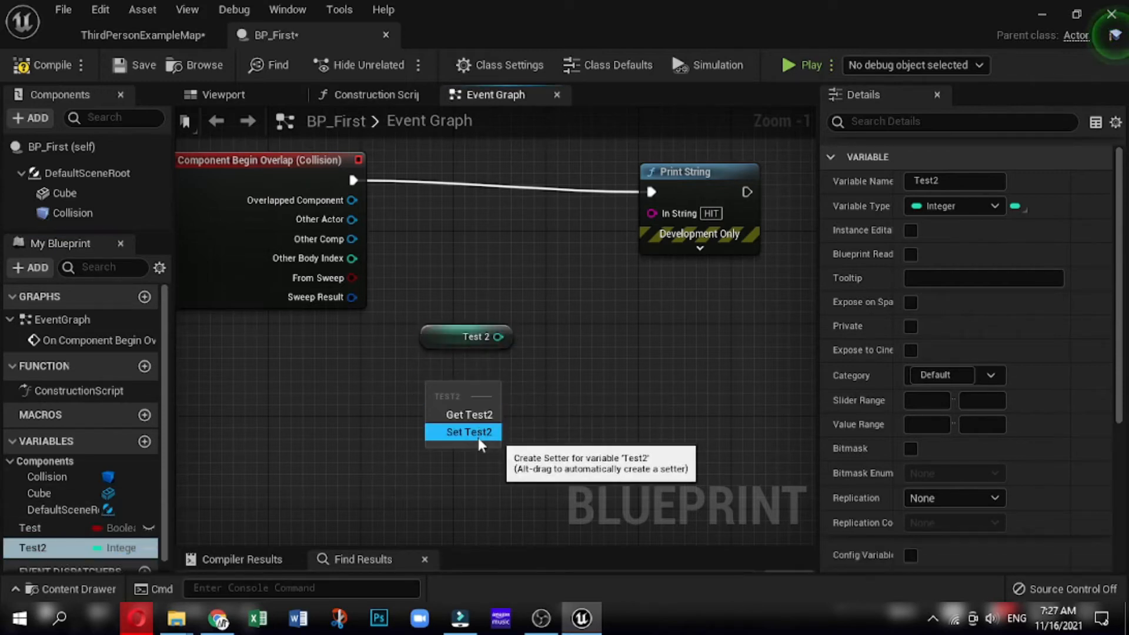
click(469, 432)
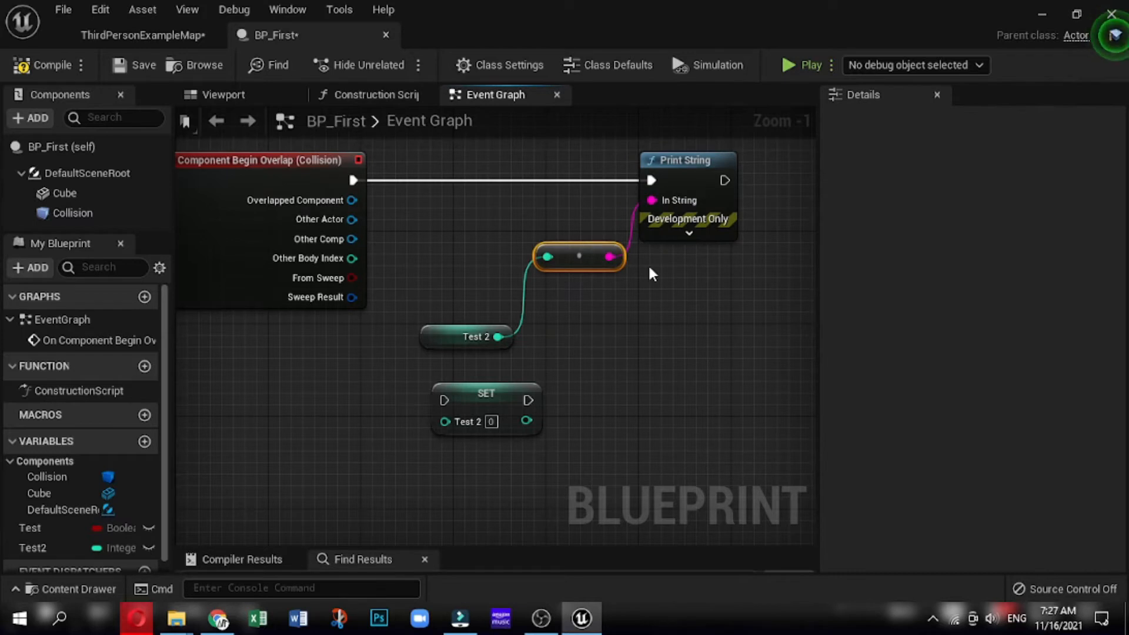
mouse_move(144, 136)
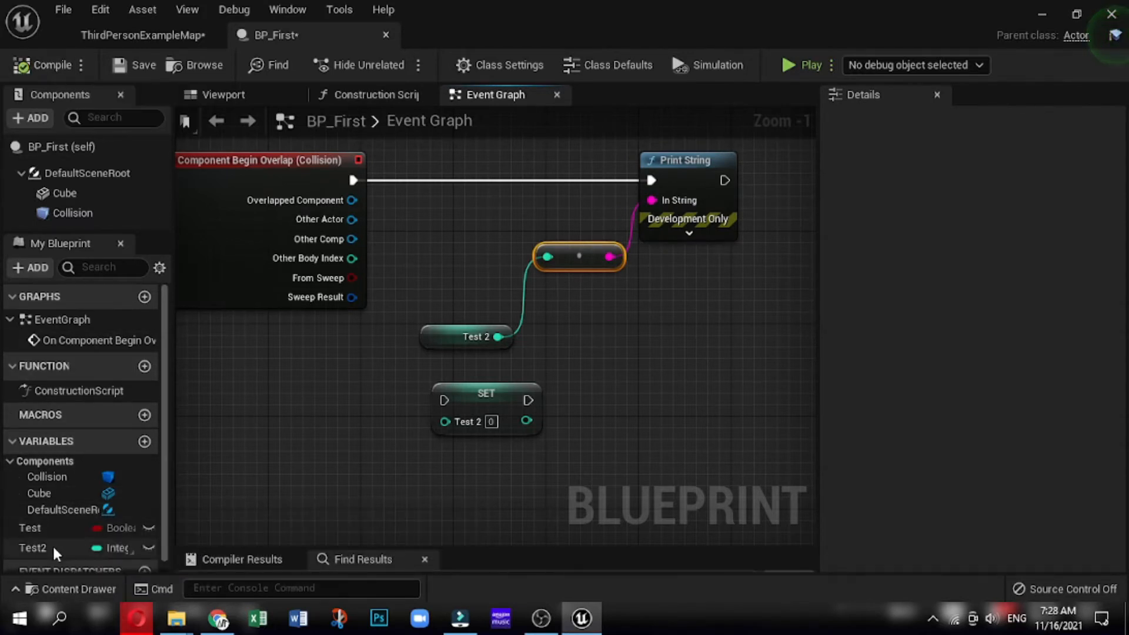
Step: Select Test2 in My Blueprint to inspect its settings
click(32, 548)
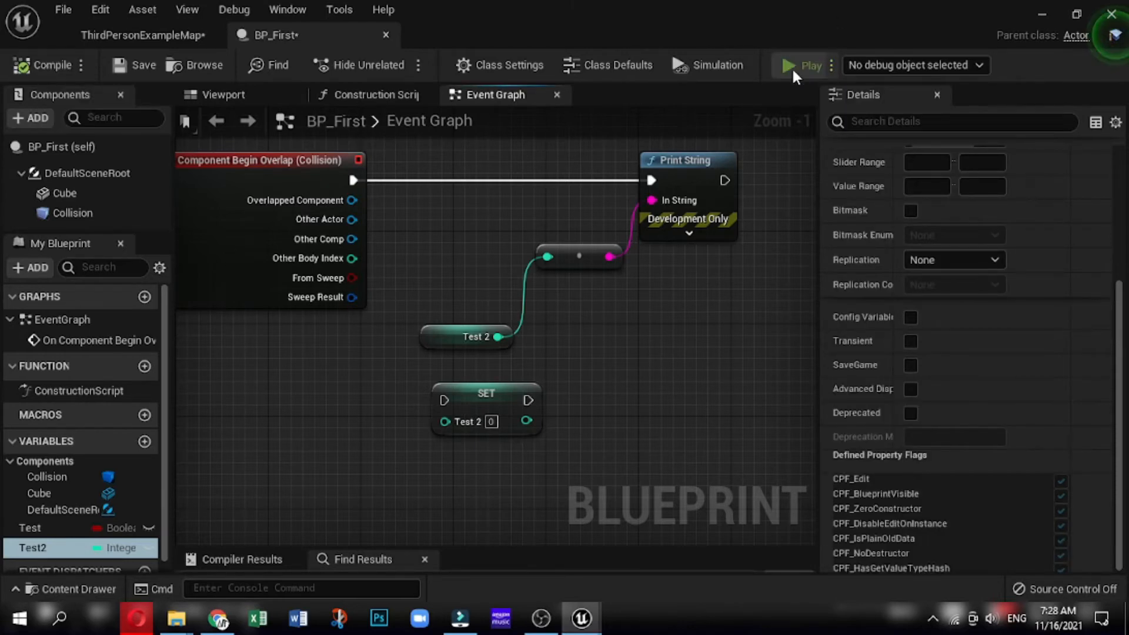
click(810, 66)
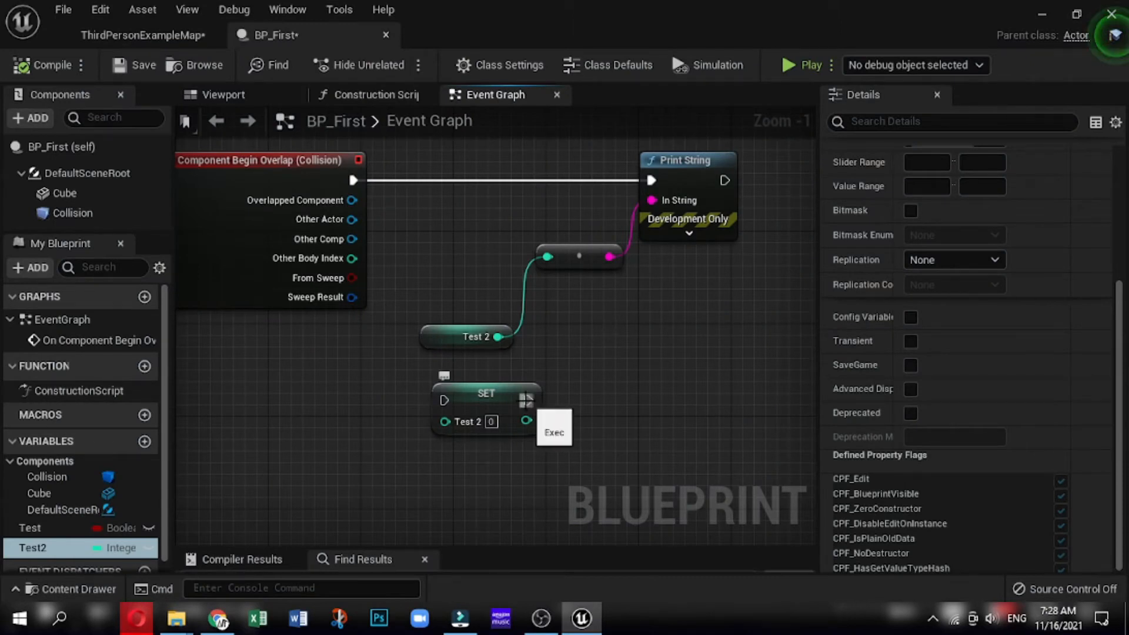
mouse_move(633, 236)
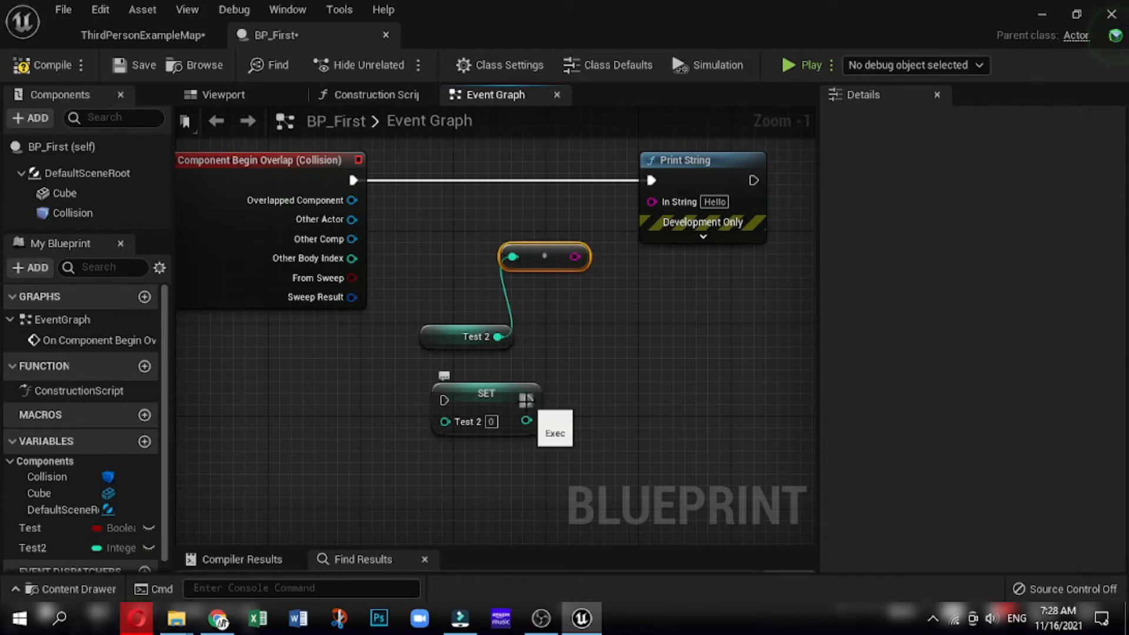
Step: Route the overlap through the Set Test 2 node and add an integer Add node
drag(528, 400, 652, 202)
text(2)
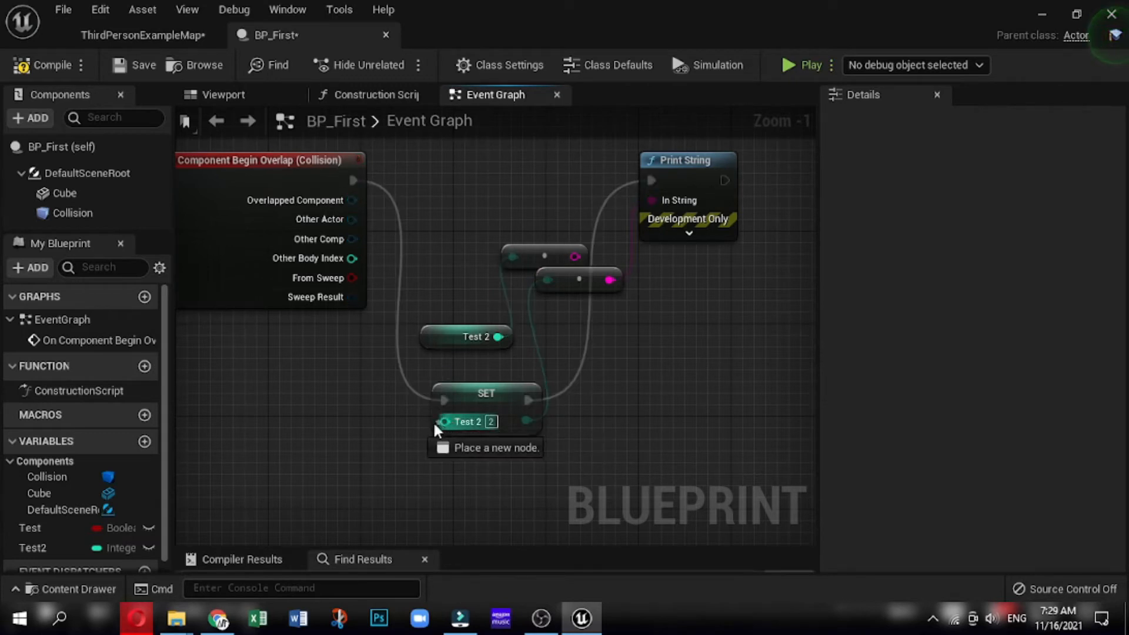
click(503, 421)
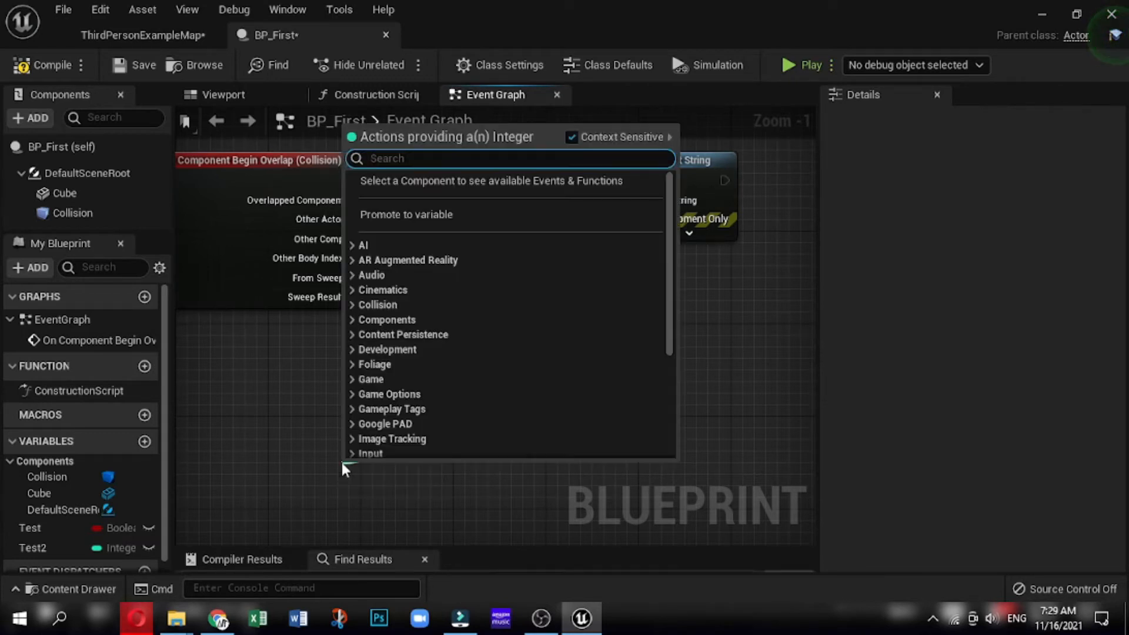
text(add)
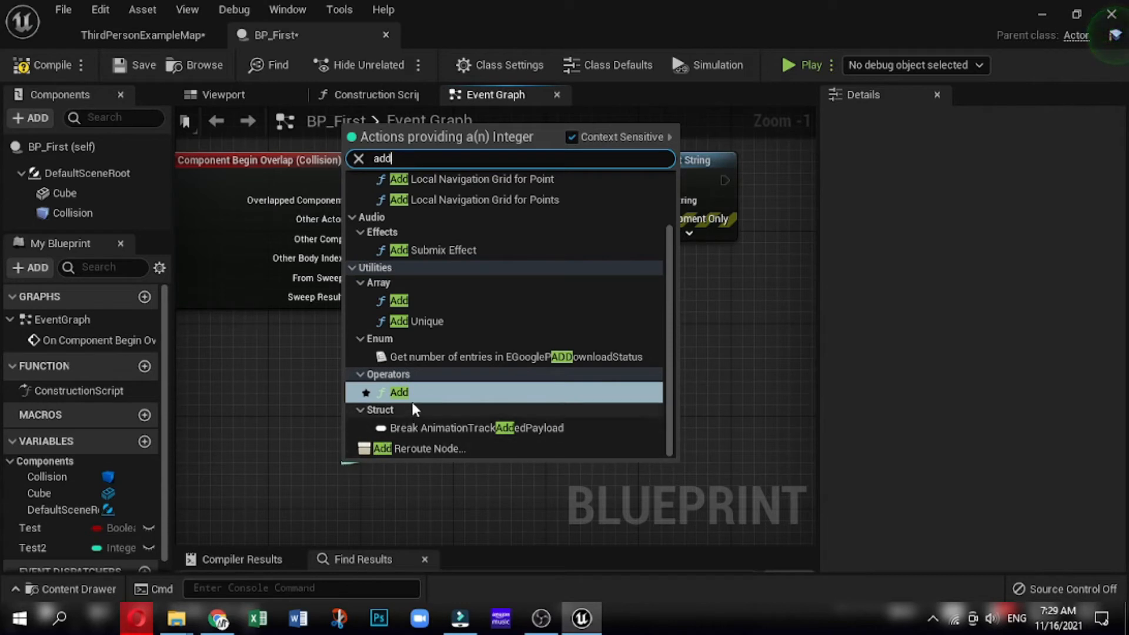
mouse_move(395, 400)
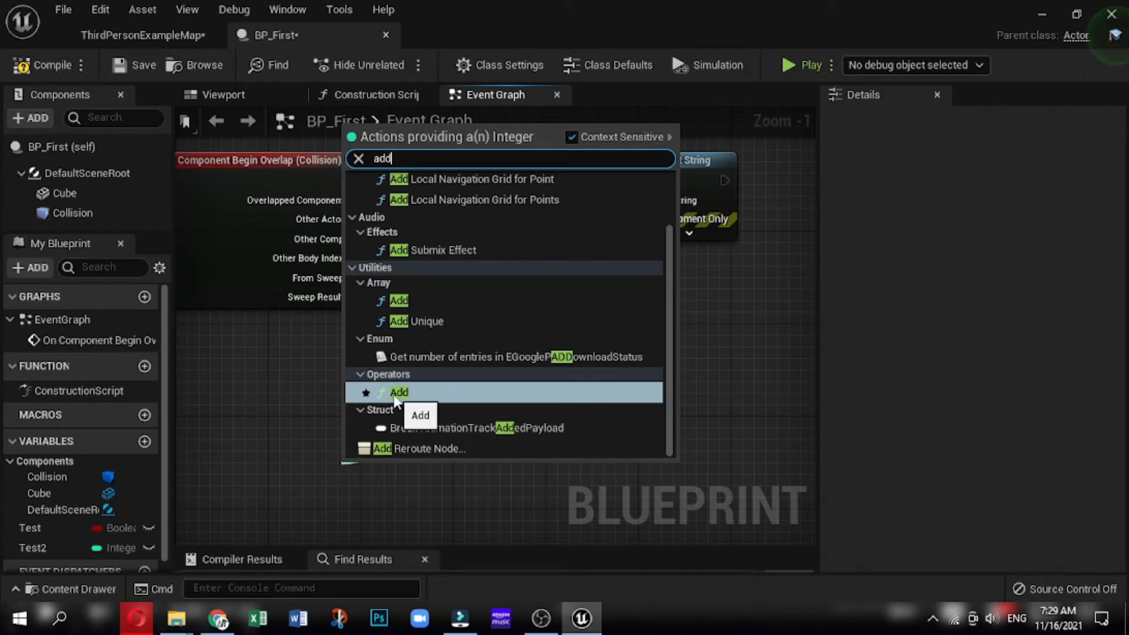
click(399, 391)
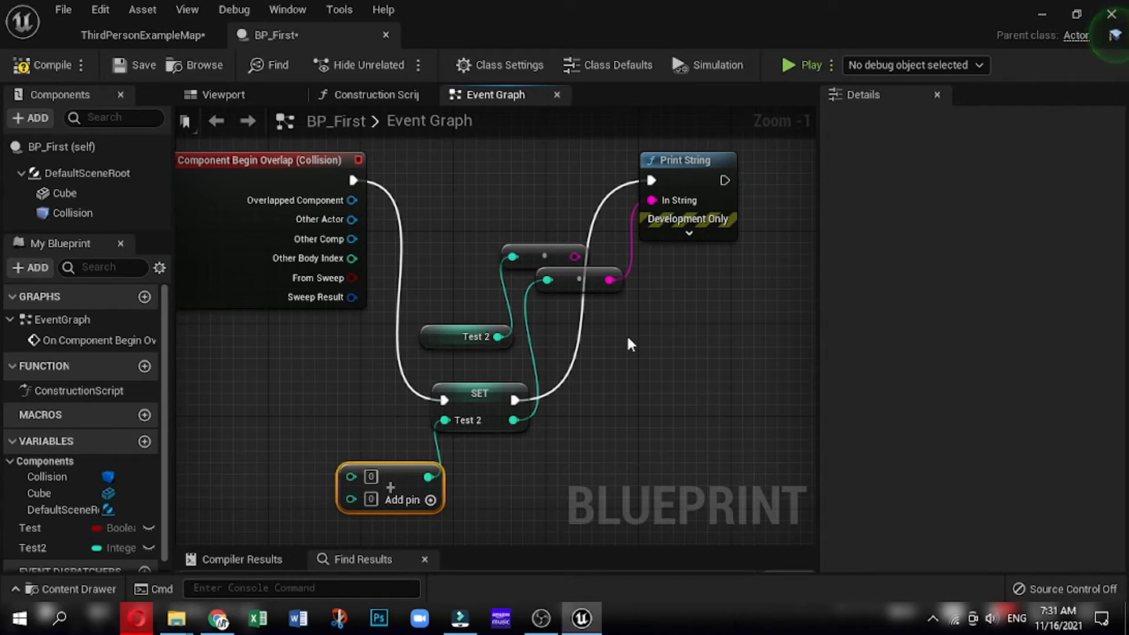
mouse_move(501, 337)
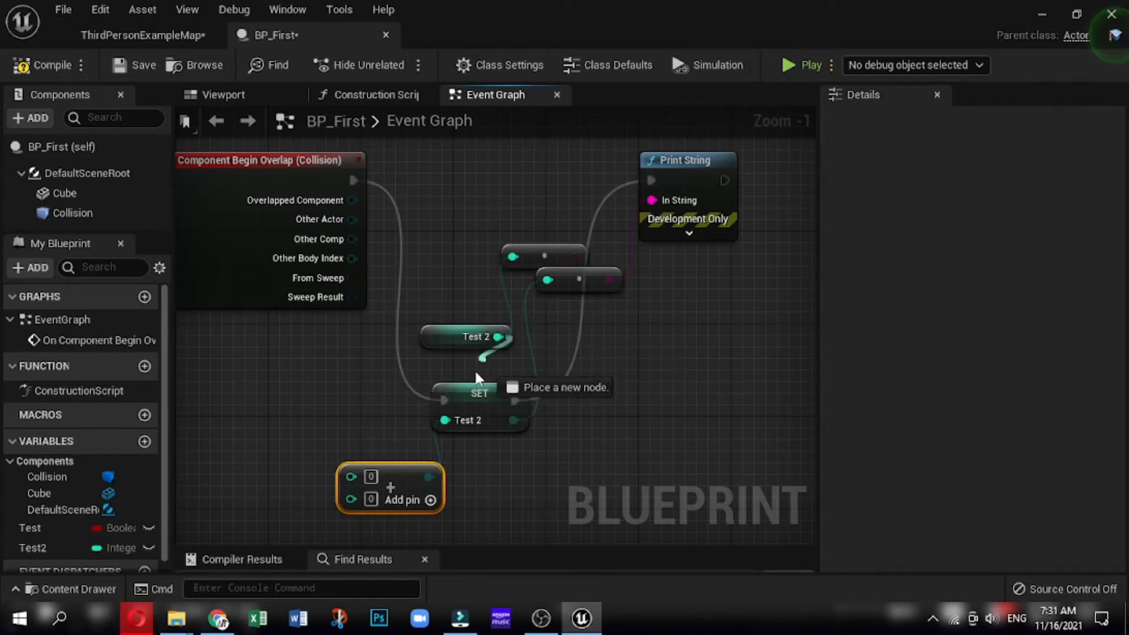
Step: Wire the Test 2 getter into the Add node, tidy its position, and return to ThirdPersonExampleMap
drag(499, 337, 353, 476)
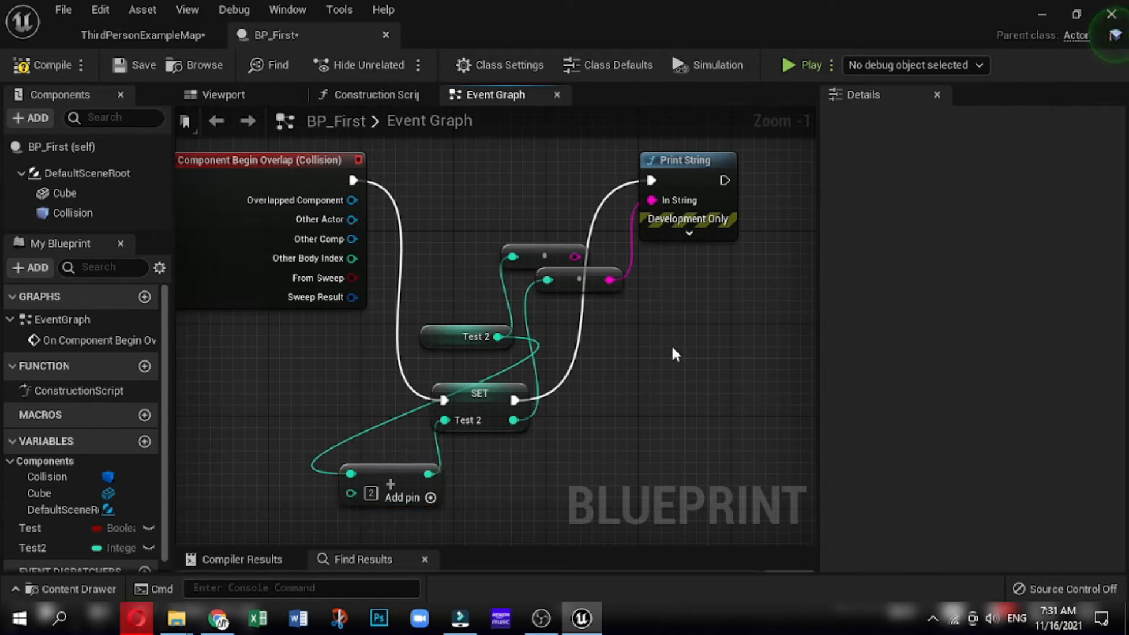
click(47, 65)
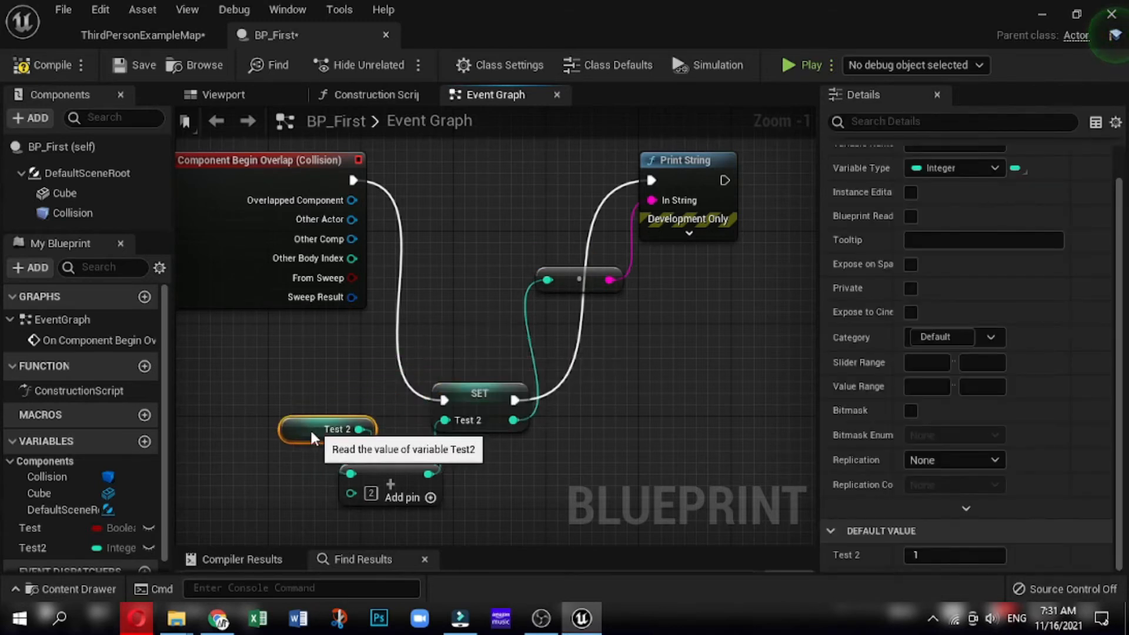
drag(329, 429, 288, 465)
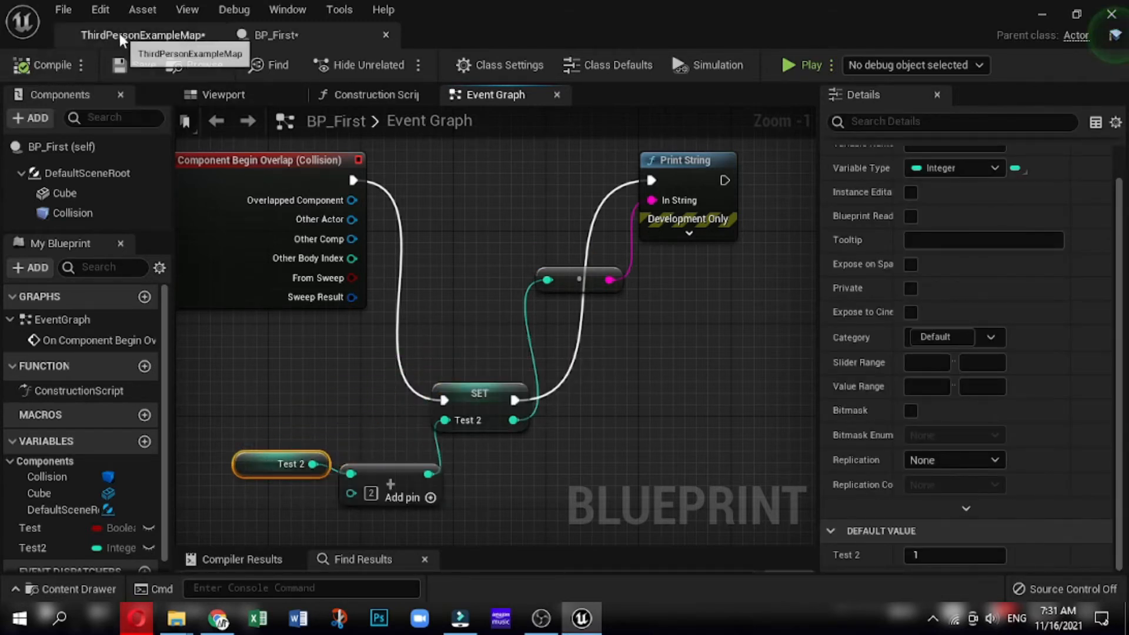
click(142, 34)
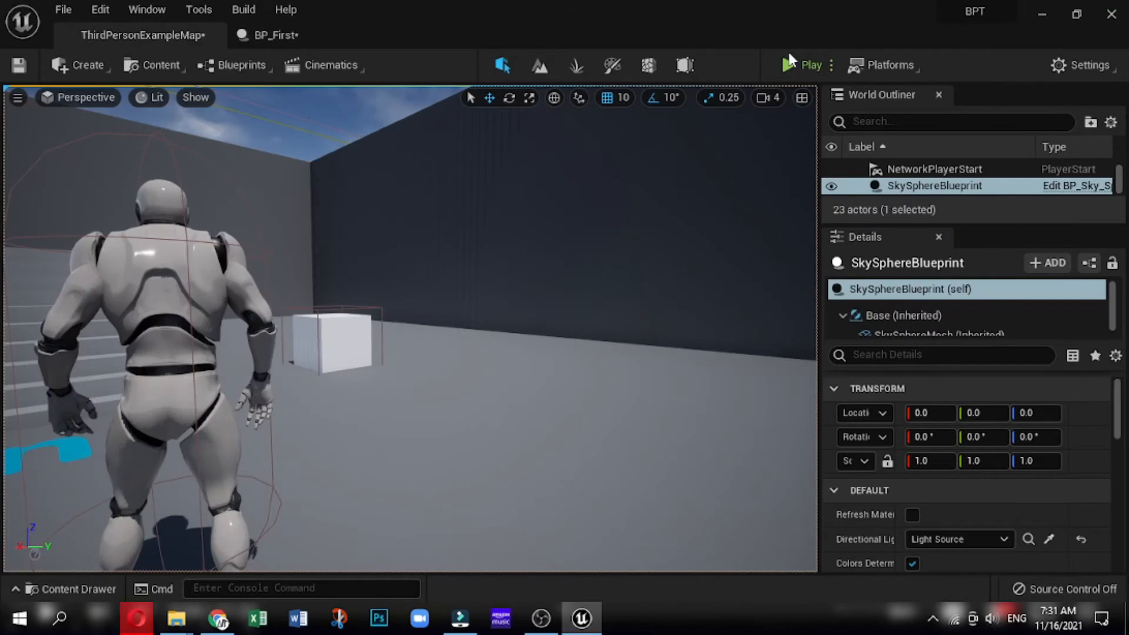
mouse_move(811, 66)
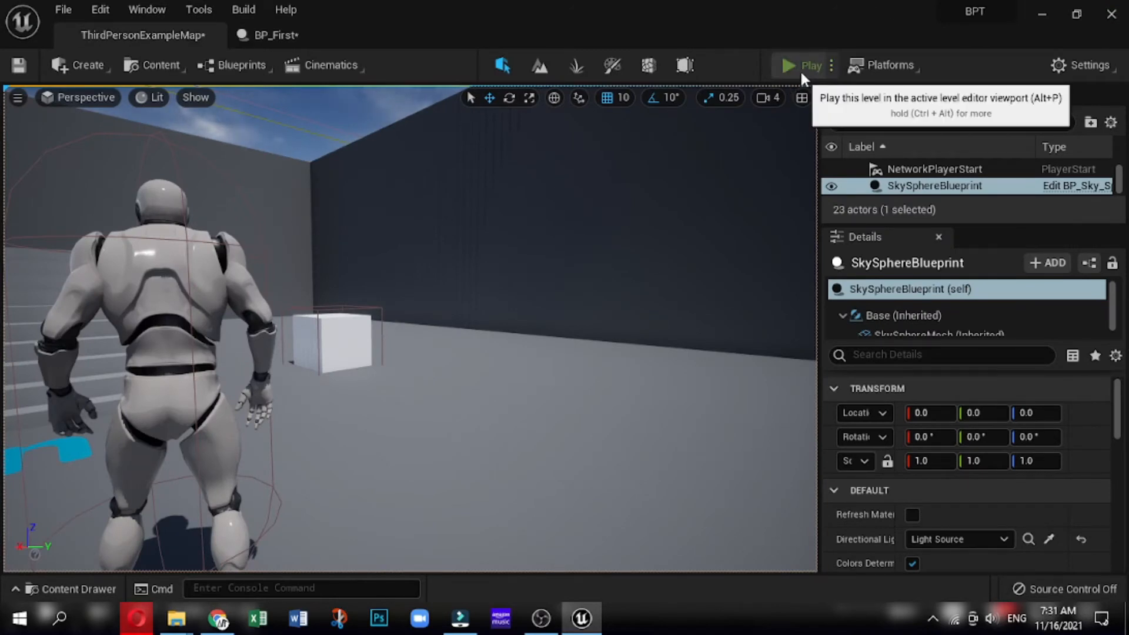
Step: Play the level to trigger the cube overlap, then return to the BP_First blueprint
click(811, 66)
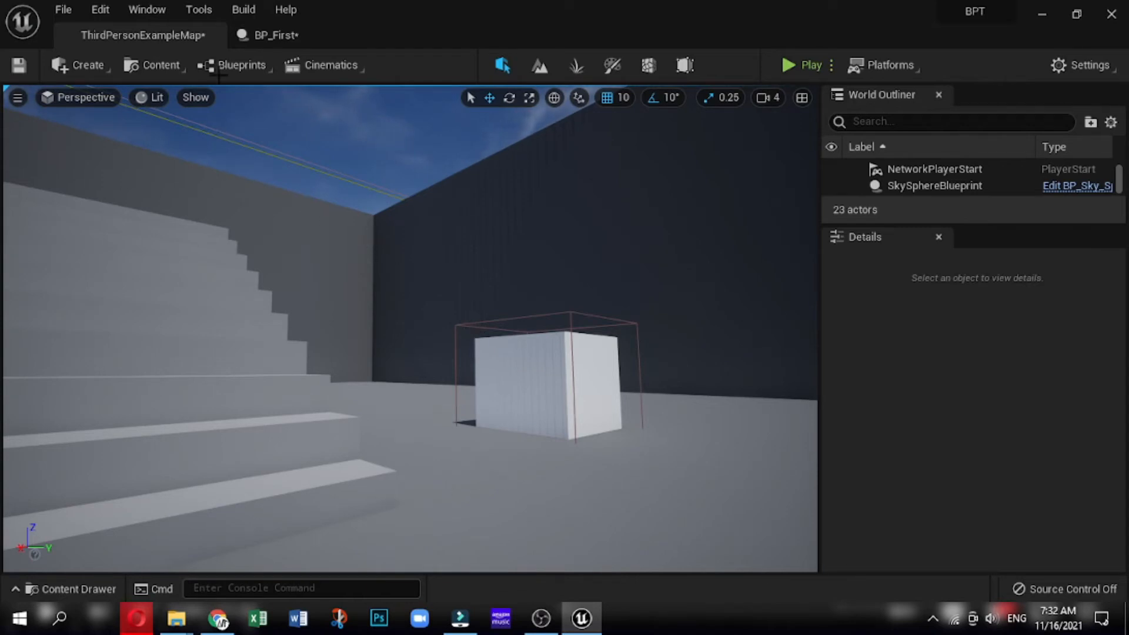
click(273, 34)
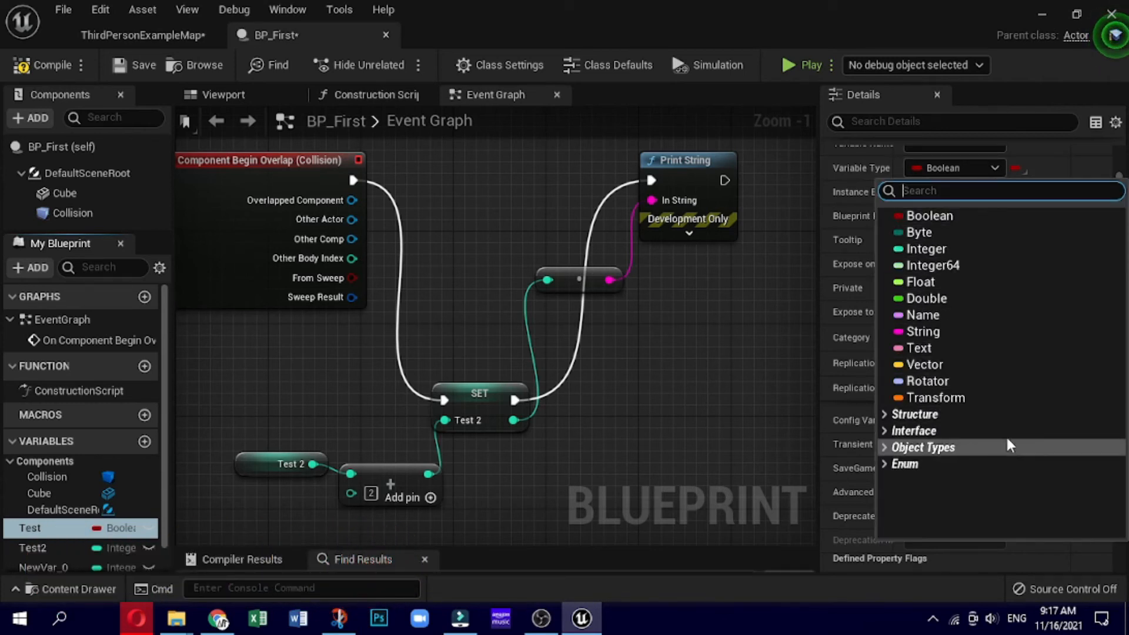
mouse_move(915, 414)
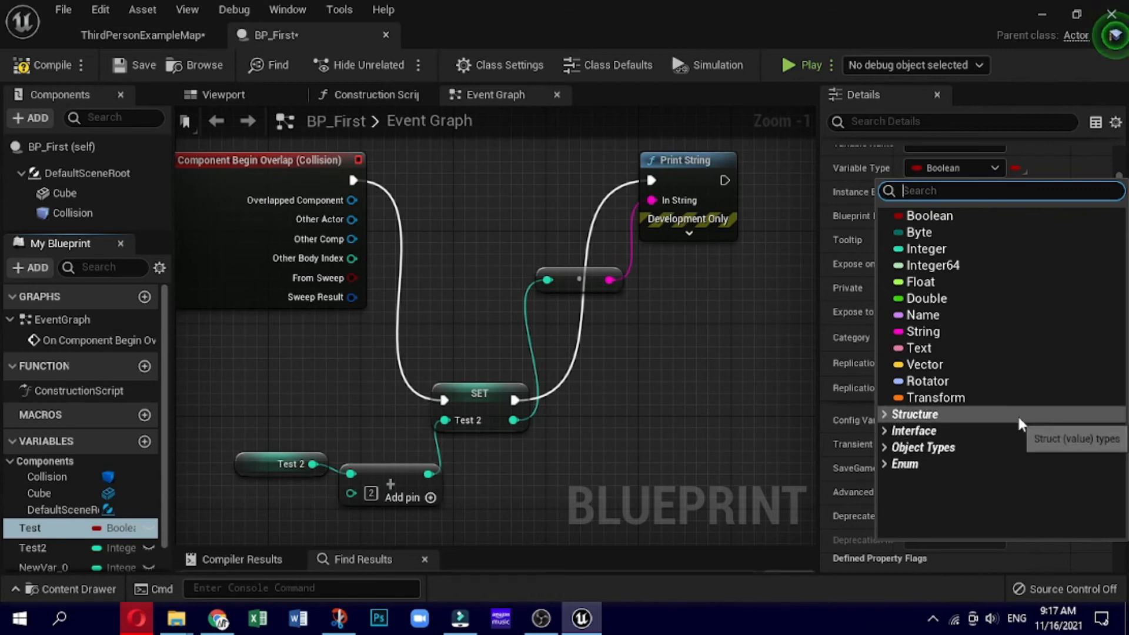
mouse_move(996, 481)
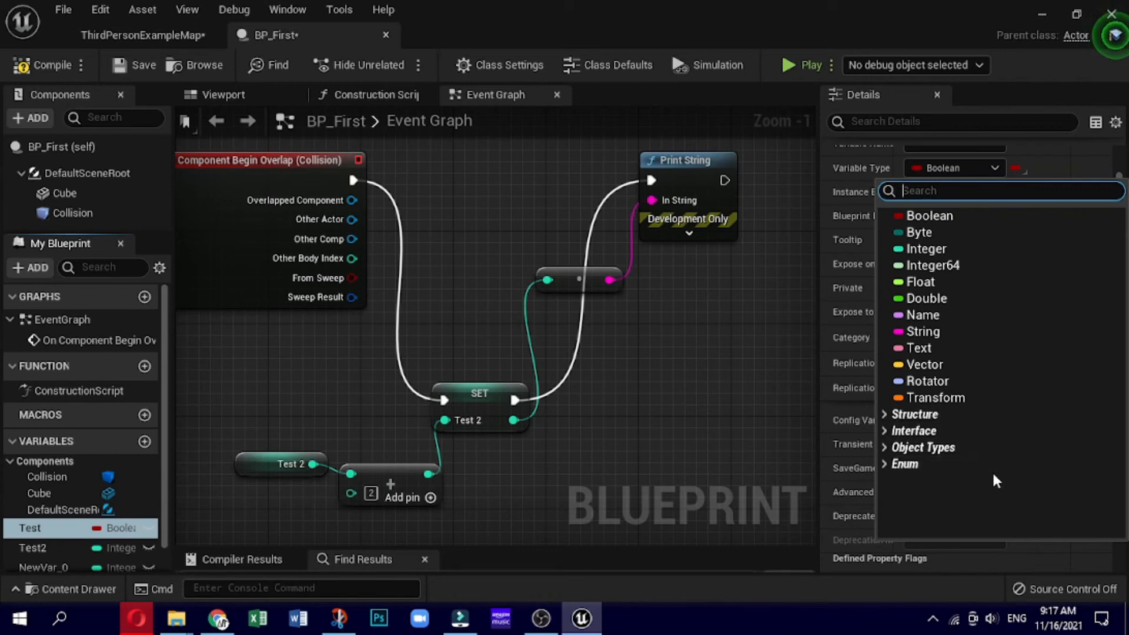
mouse_move(913, 414)
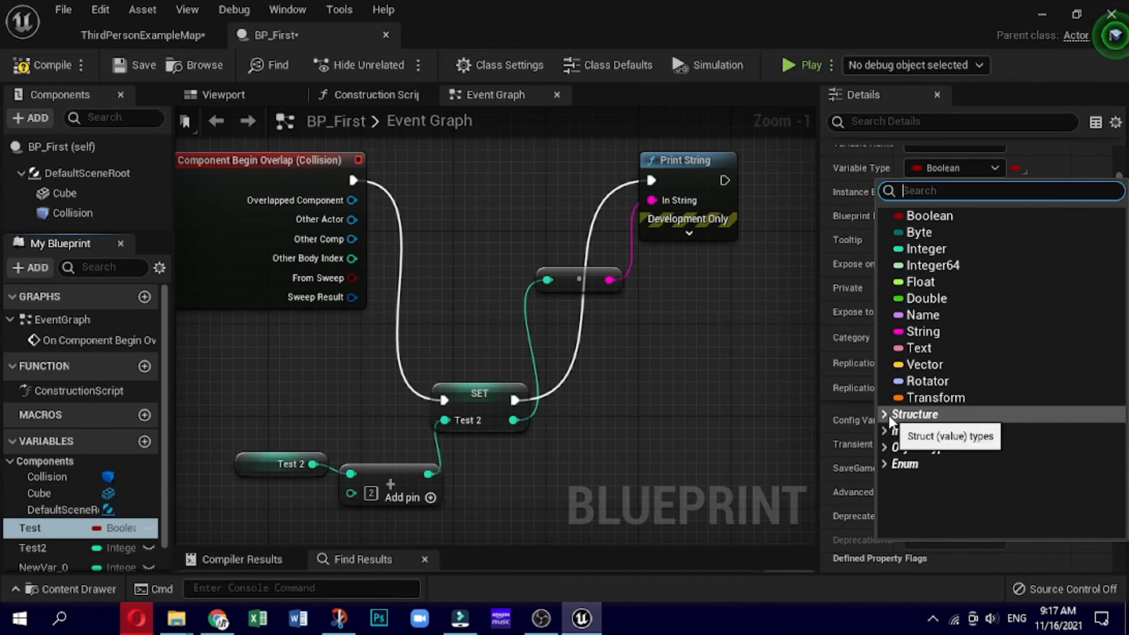
click(915, 414)
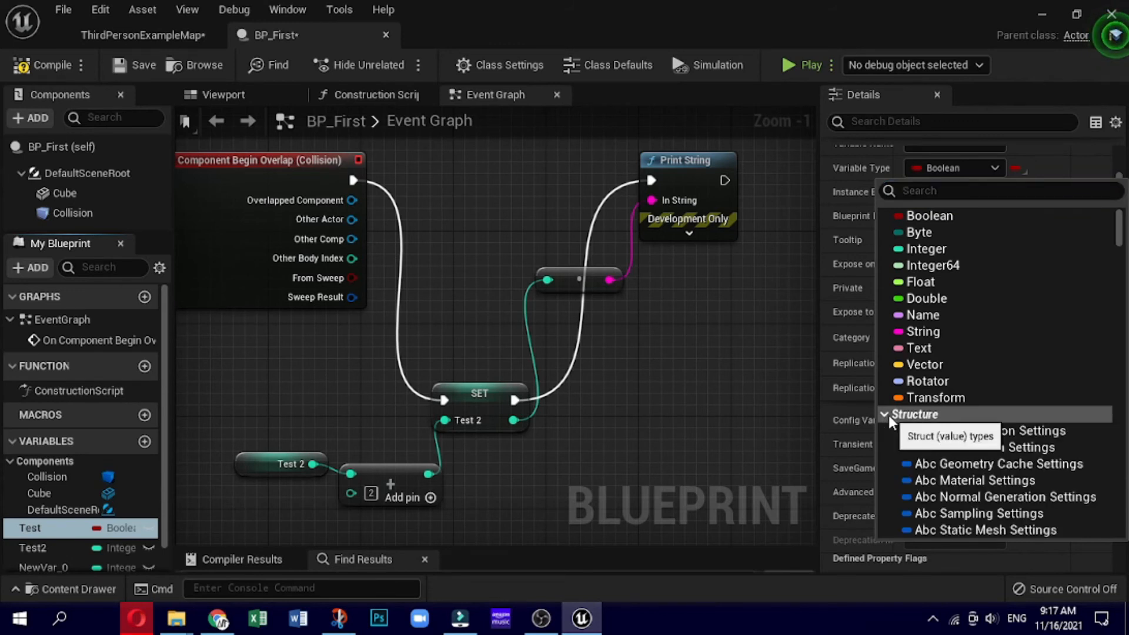
scroll(down, 3)
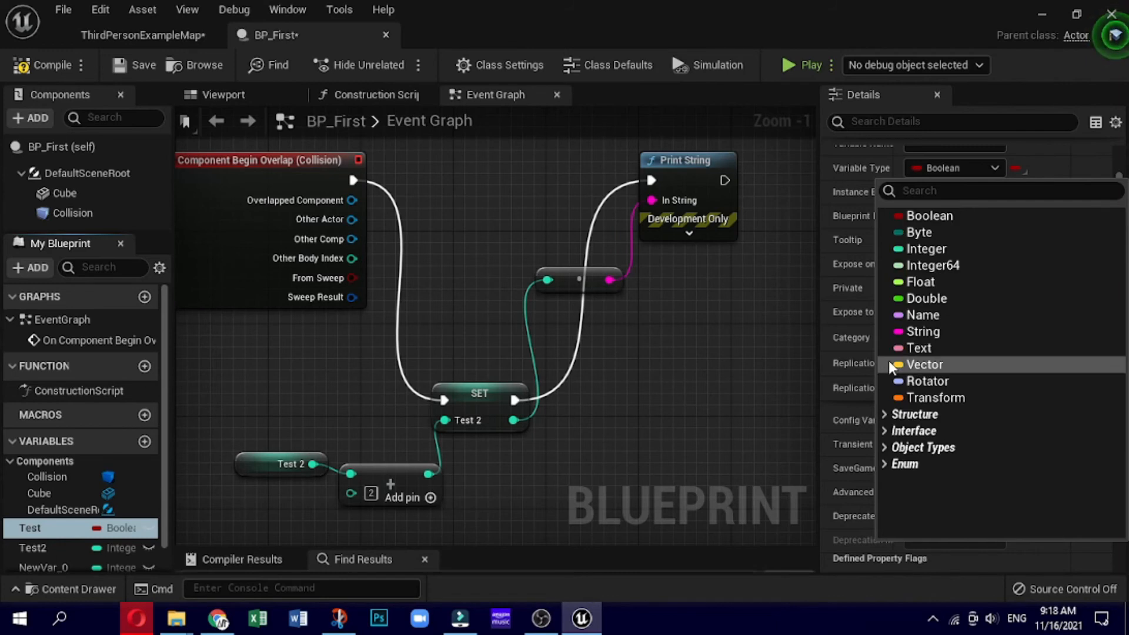
mouse_move(922, 447)
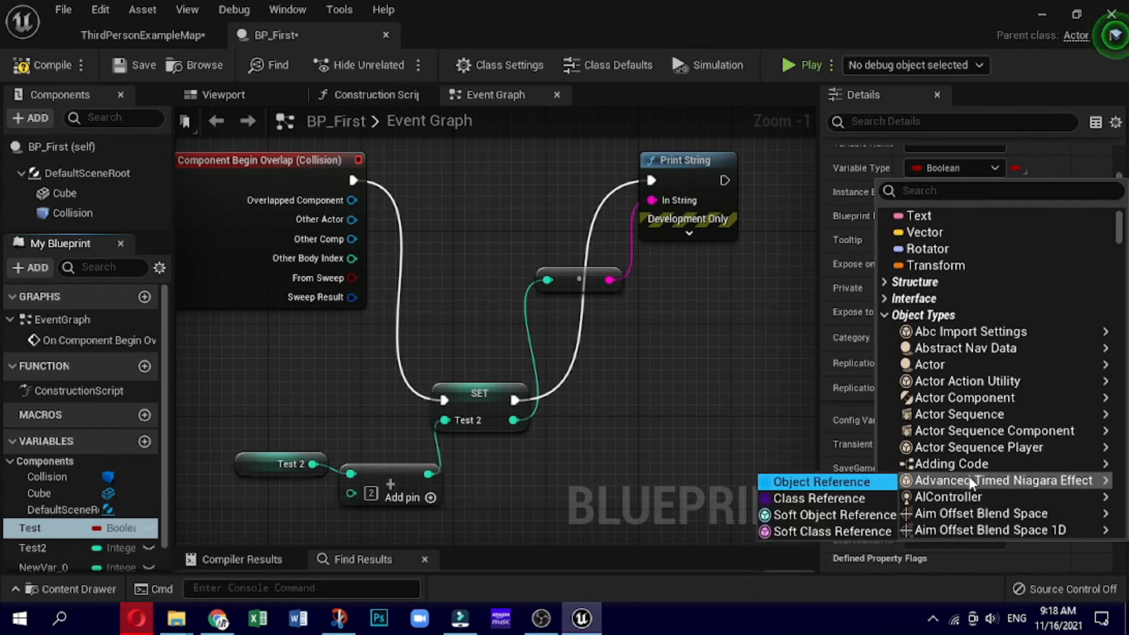
scroll(down, 3)
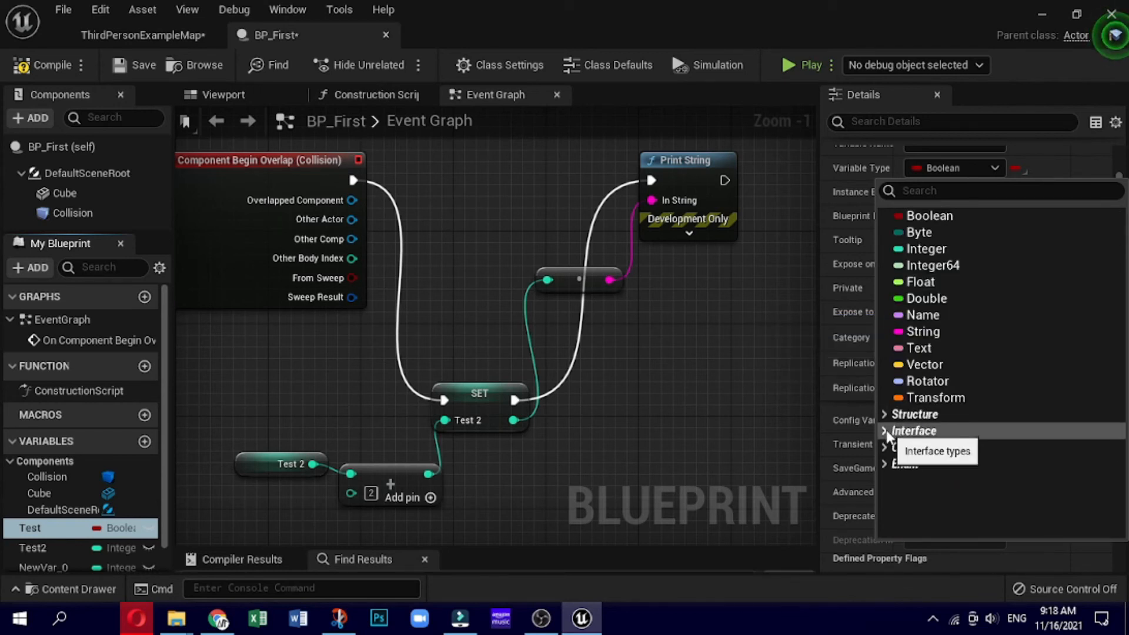
click(916, 430)
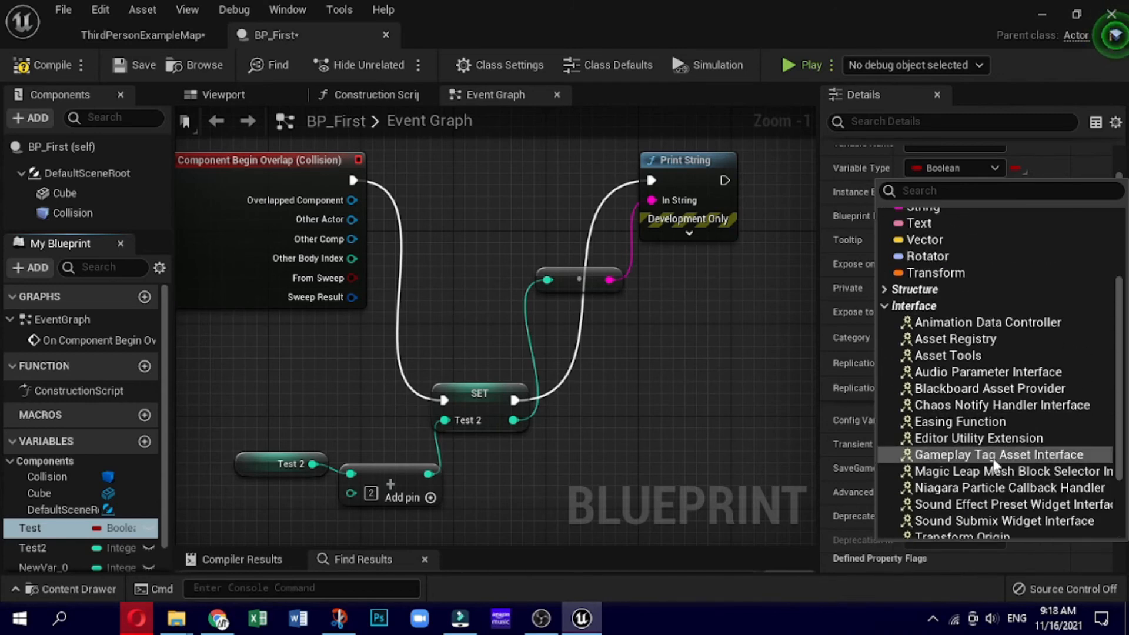
scroll(down, 3)
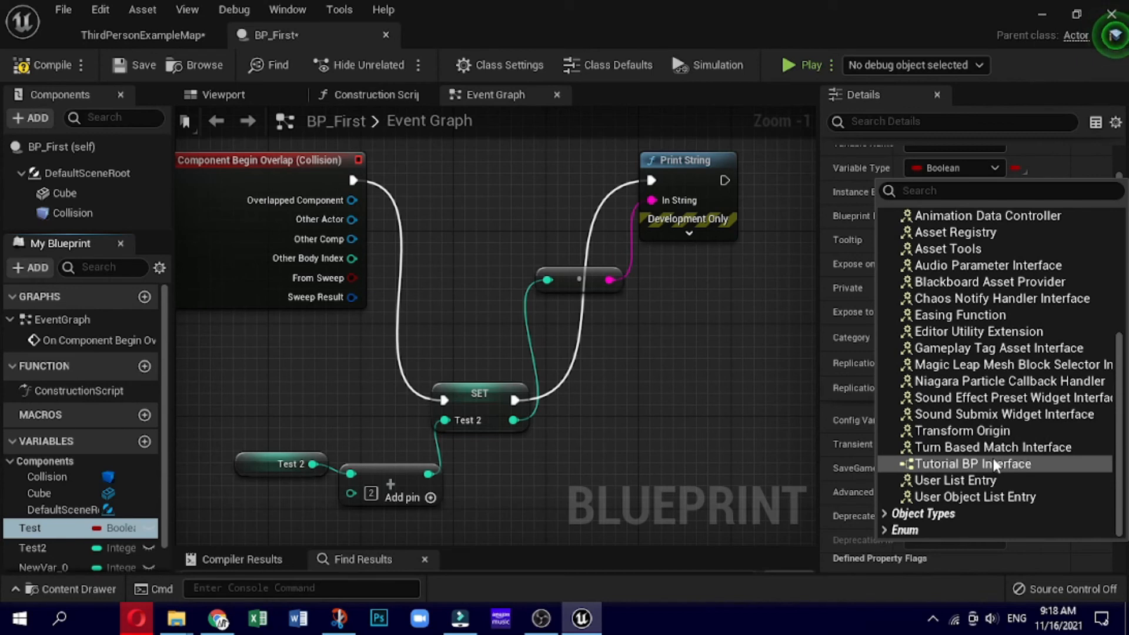
mouse_move(922, 515)
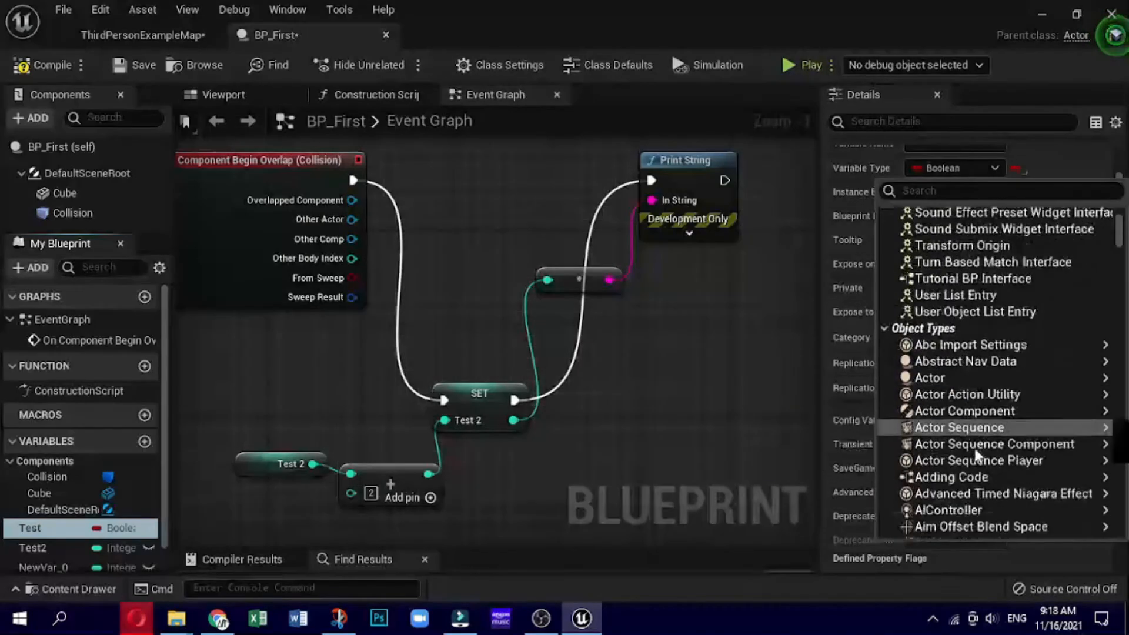
scroll(down, 3)
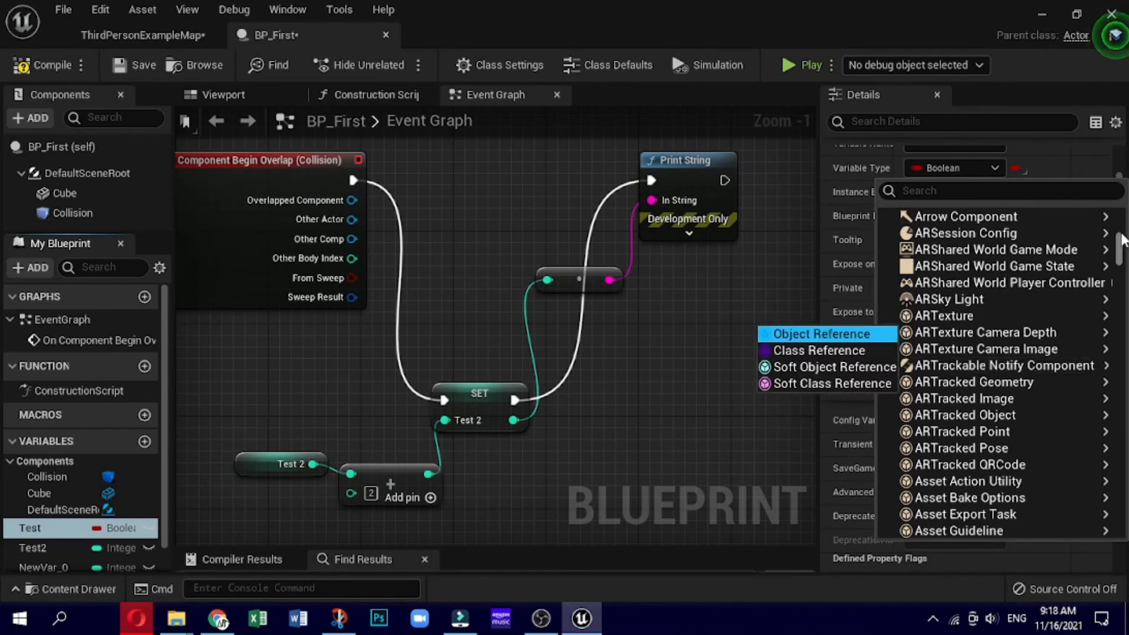
scroll(down, 3)
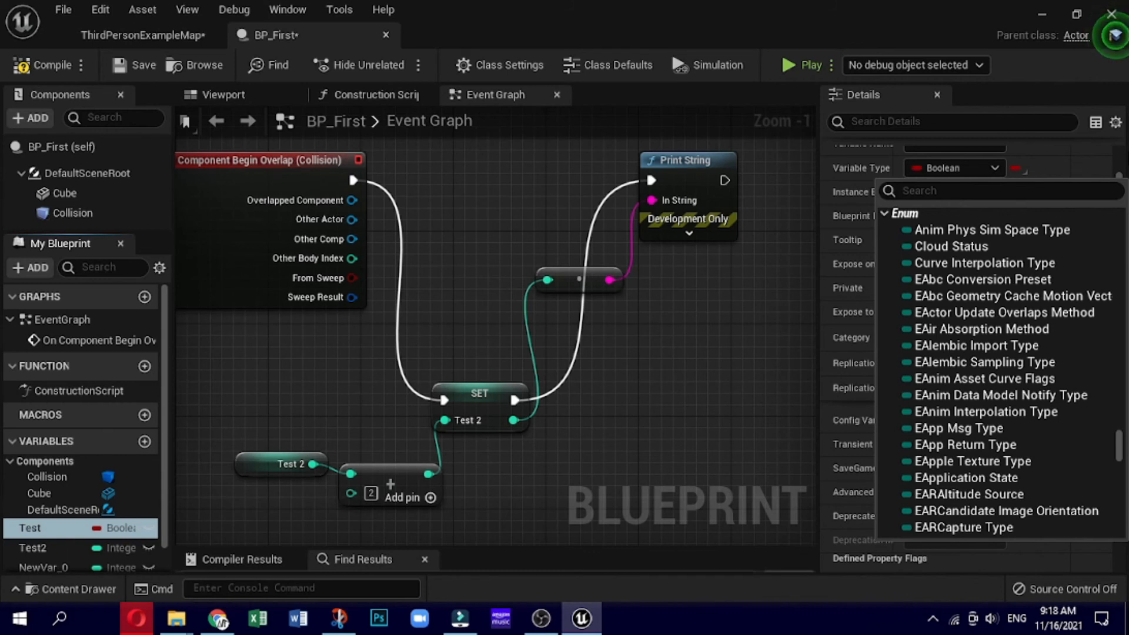
mouse_move(1009, 297)
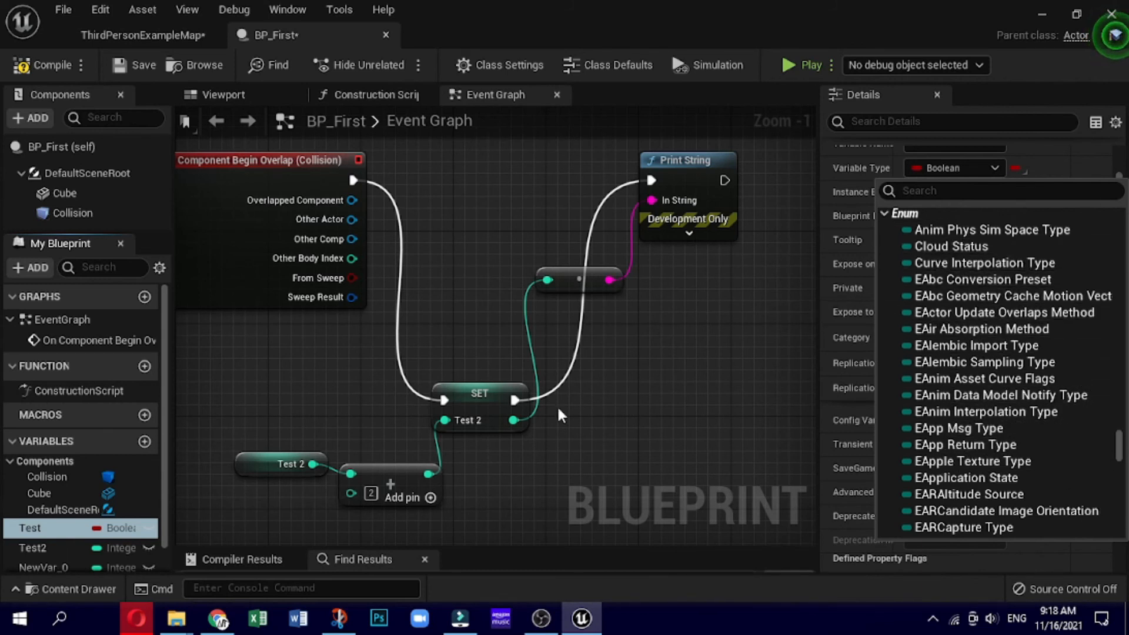
mouse_move(150, 536)
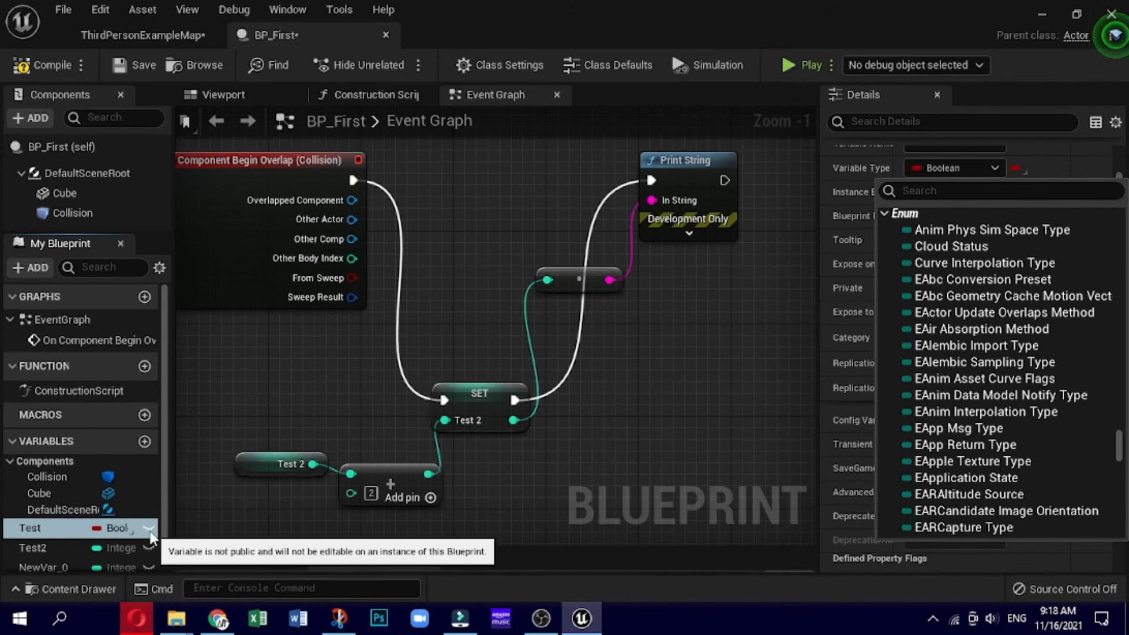
Step: Make the Test variable public and give it the tooltip 'Hit'
click(149, 528)
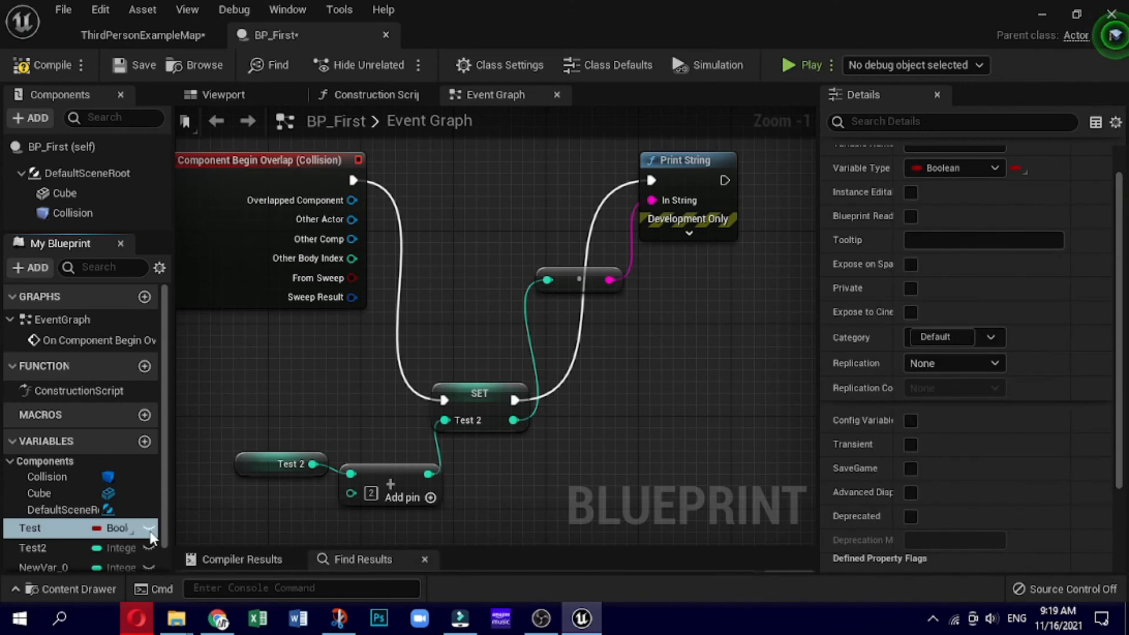
click(149, 529)
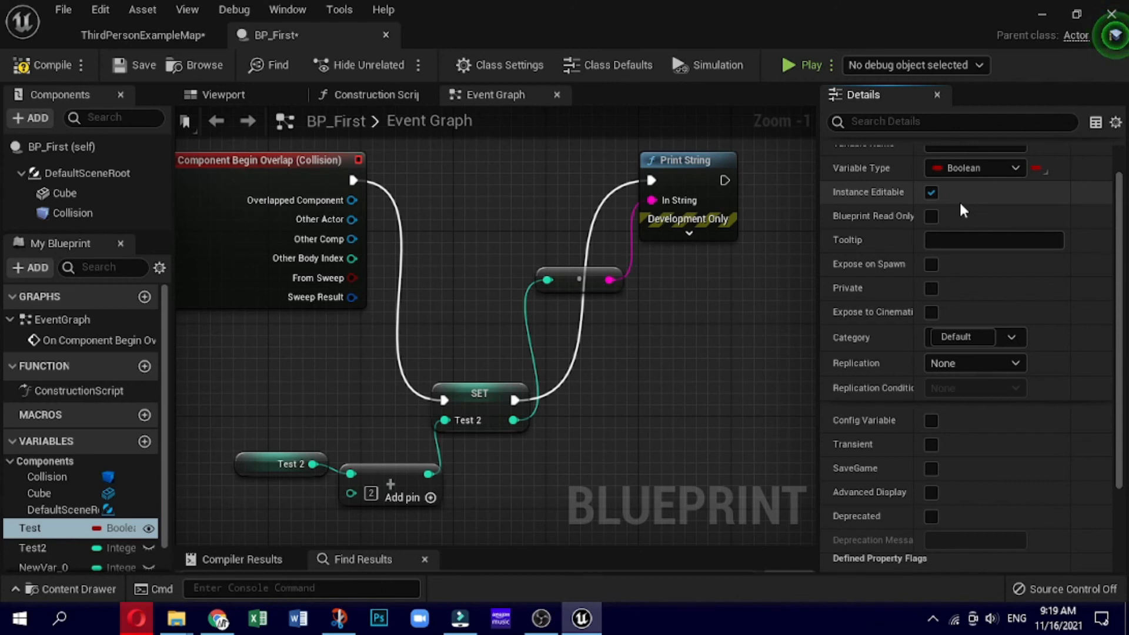
mouse_move(957, 216)
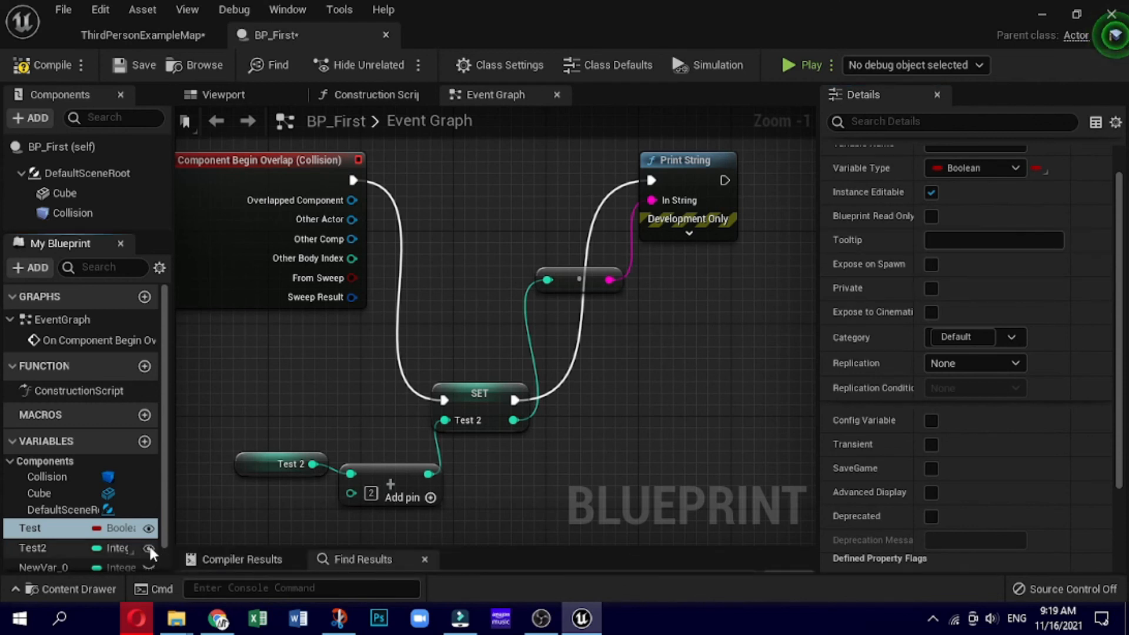
mouse_move(213, 526)
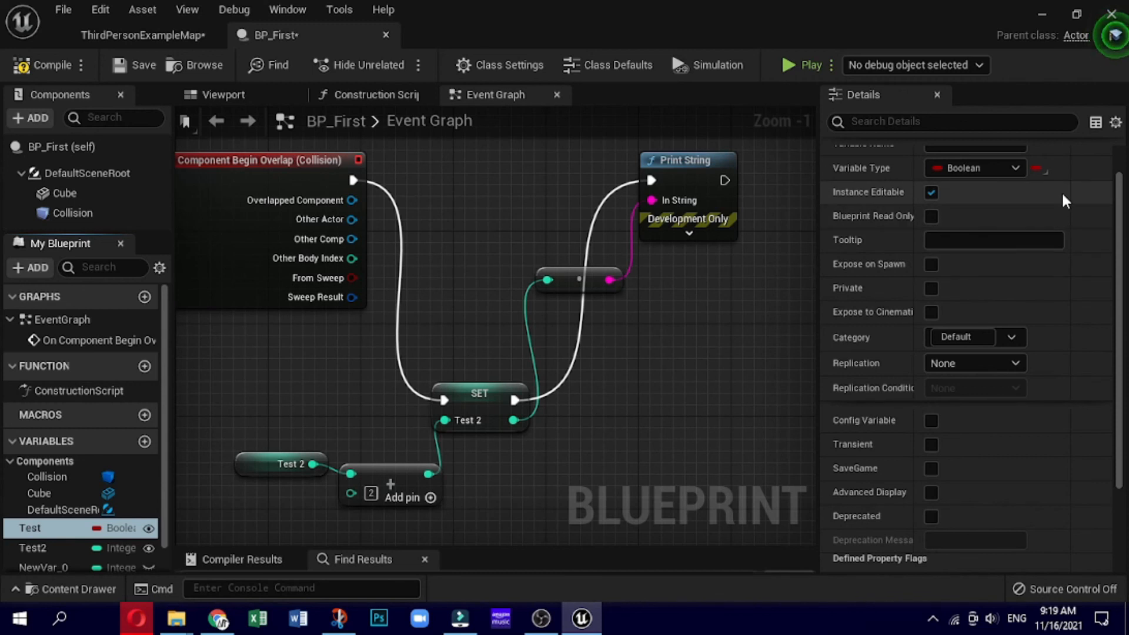
click(993, 240)
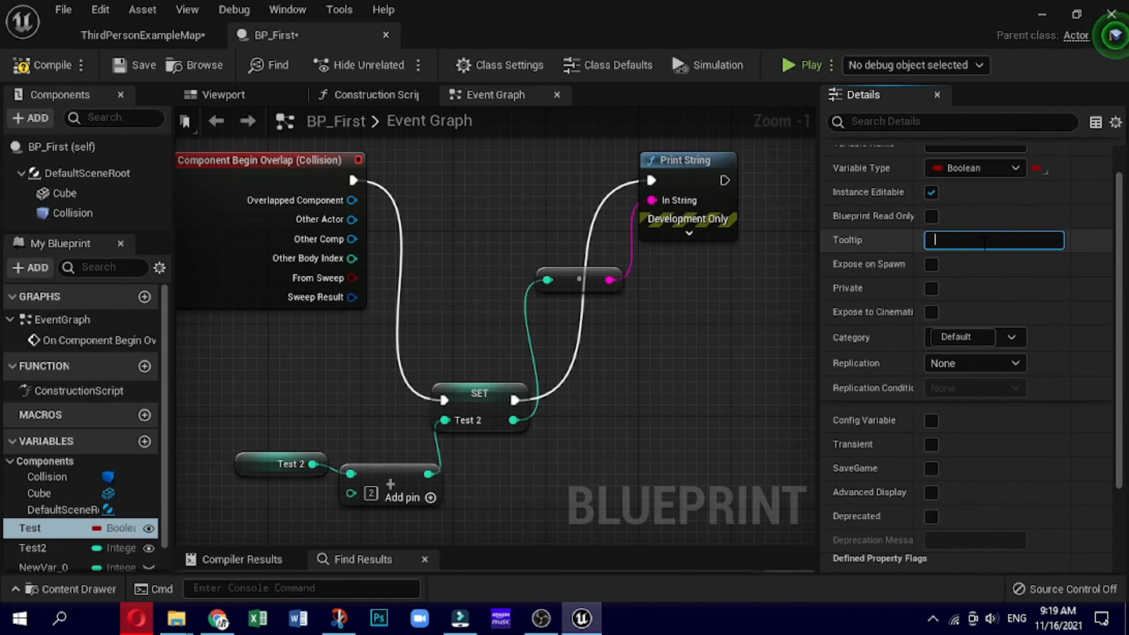
text(Hit)
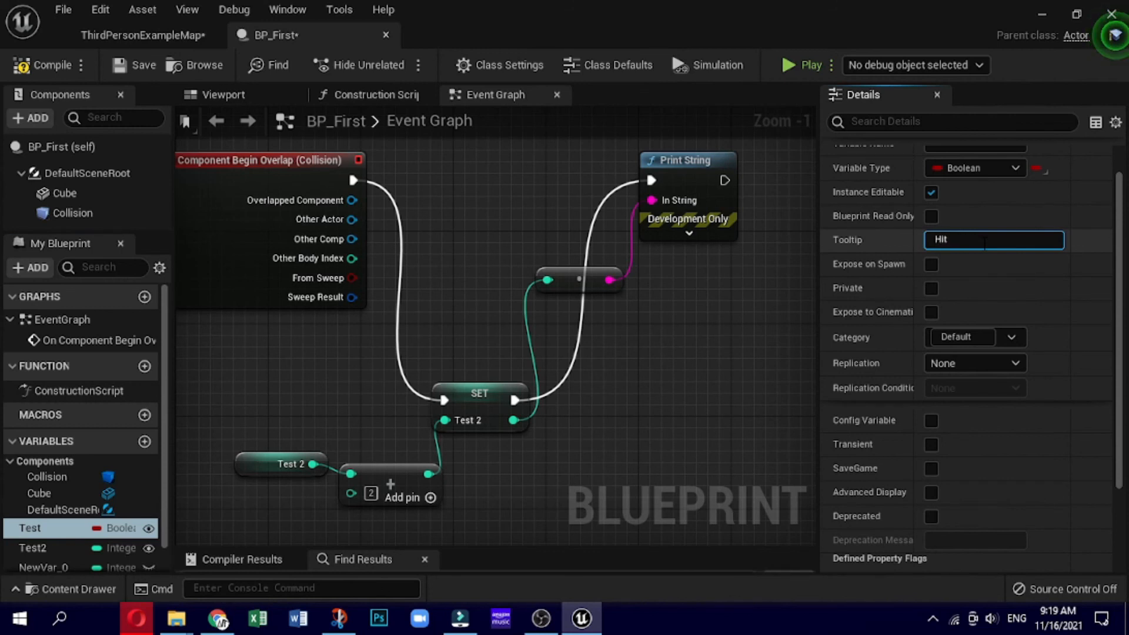